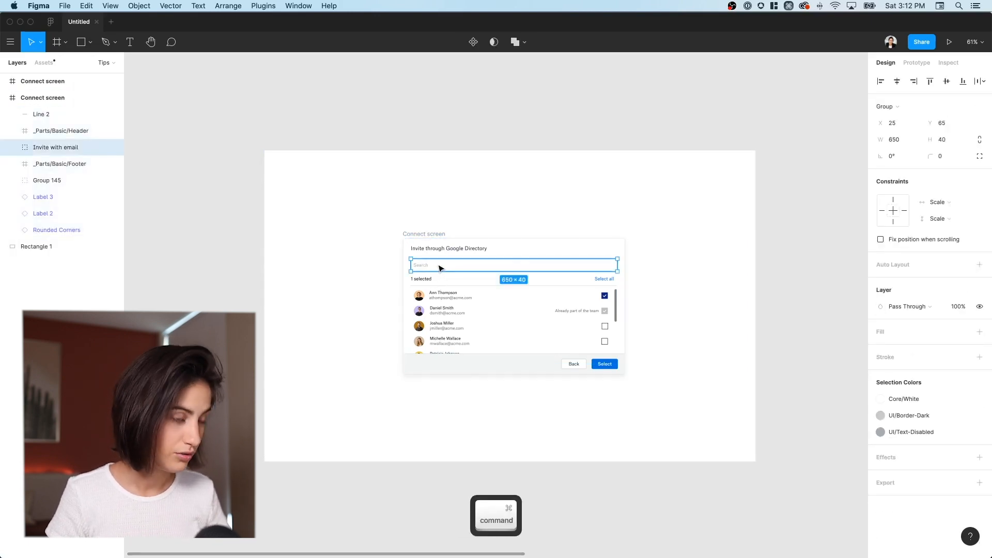
- Paste and duplicate copies of the search field group, then clear the selection
{"action": "key", "text": "cmd+v"}
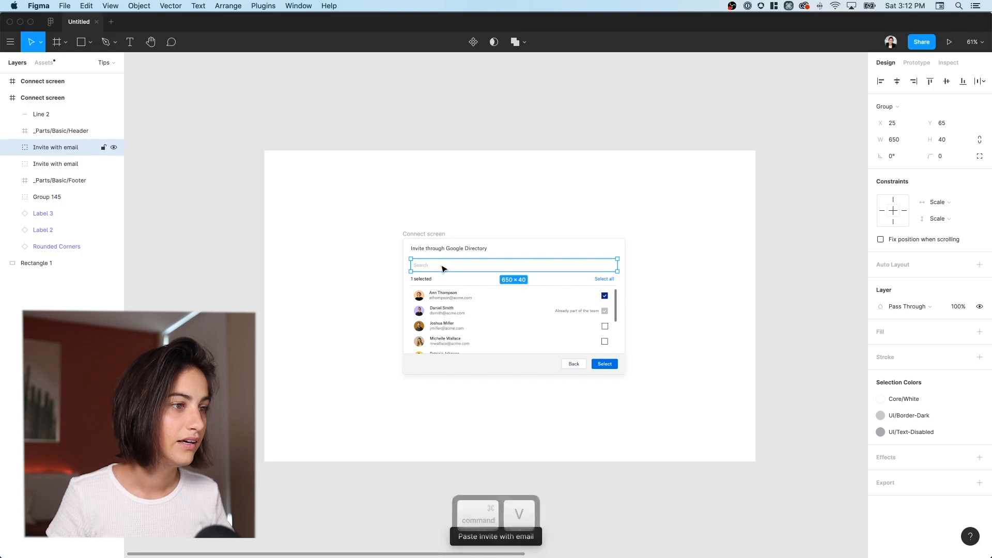
{"action": "key", "text": "cmd+v"}
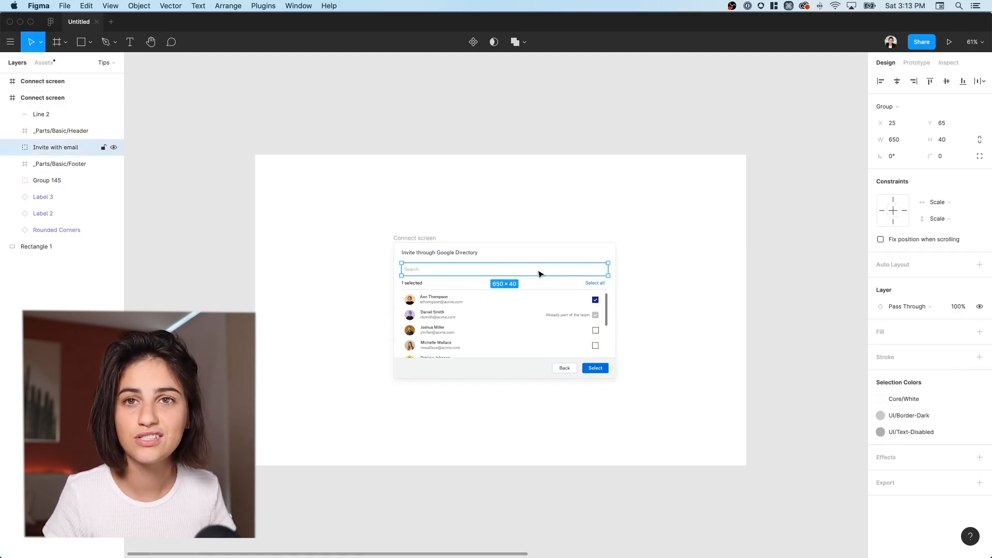
{"action": "key", "text": "cmd"}
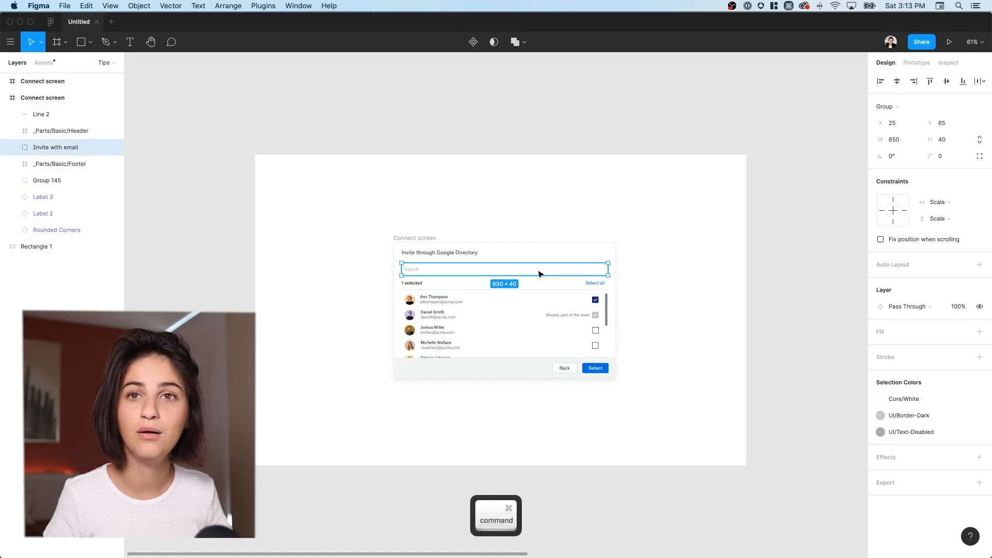
{"action": "key", "text": "cmd+d"}
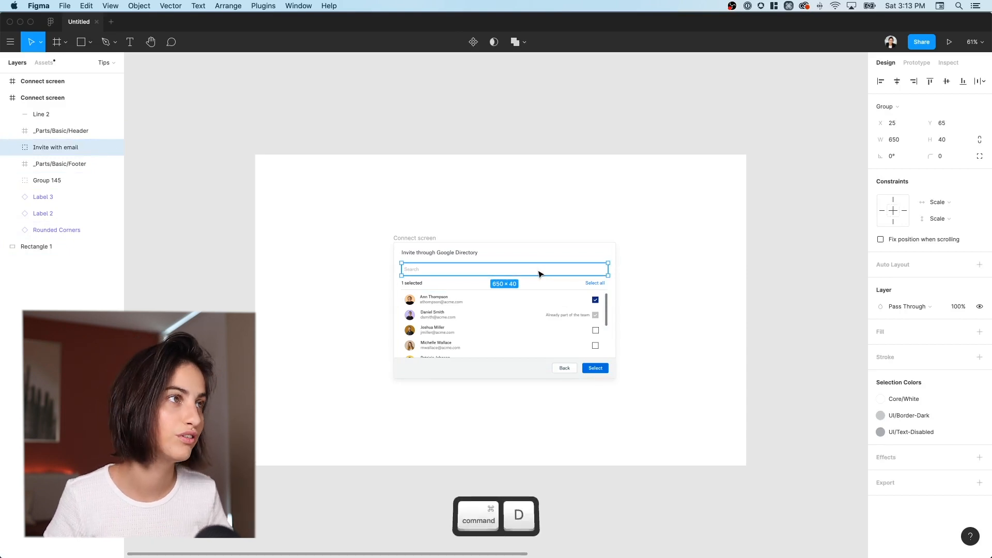
{"action": "key", "text": "cmd+d"}
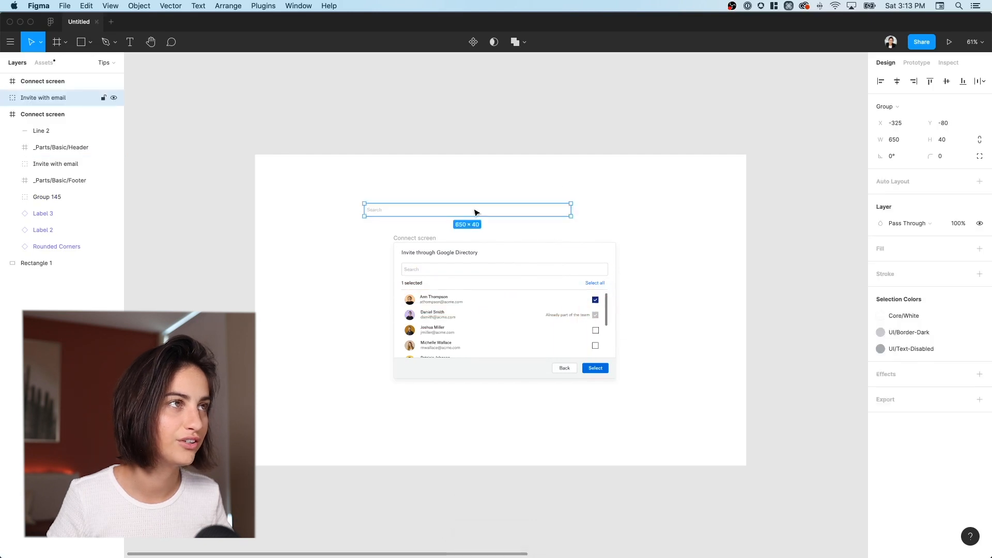
{"action": "left_click", "coordinate": [503, 268]}
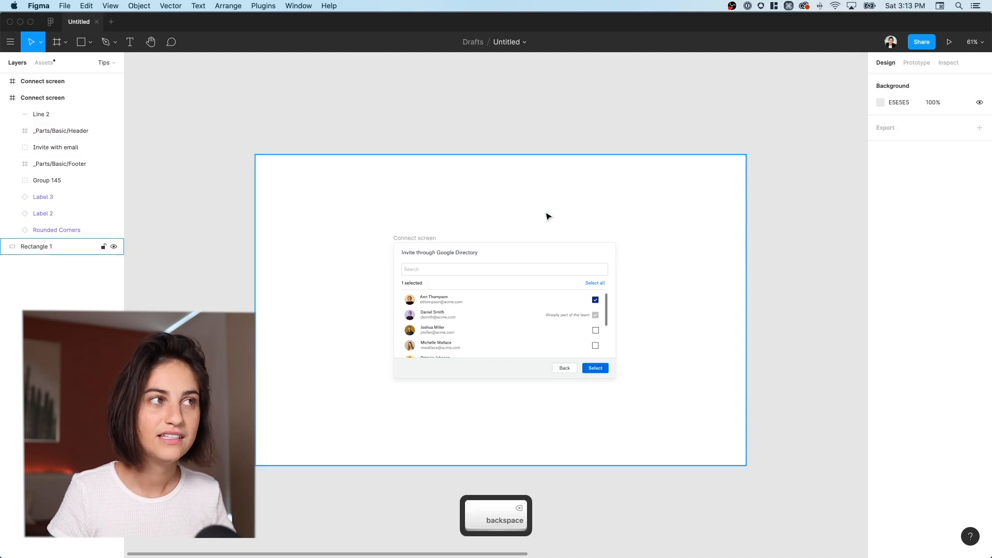
- Duplicate the Connect screen dialog below itself and measure the 120 gap between copies
{"action": "left_click", "coordinate": [414, 241]}
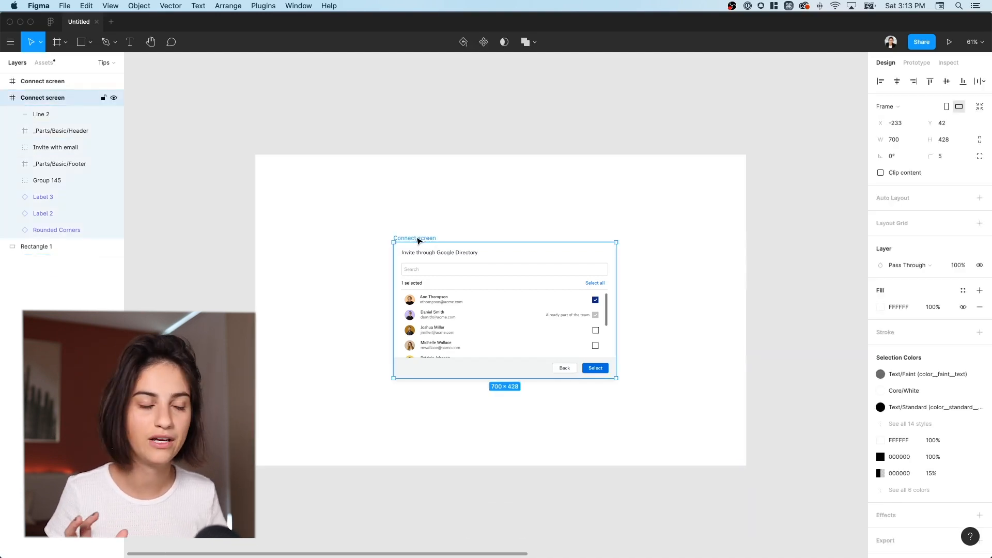
{"action": "key", "text": "cmd+d"}
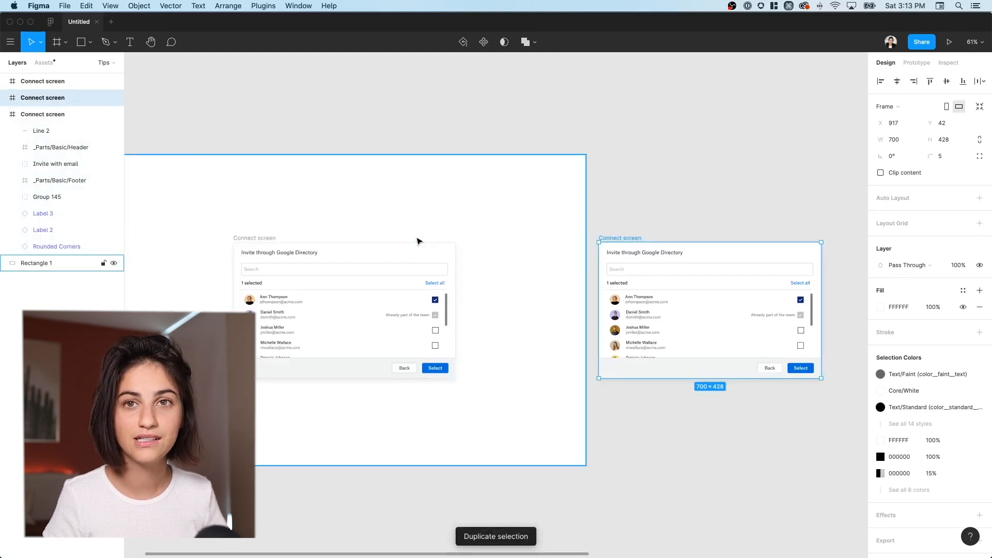
{"action": "key", "text": "cmd+d"}
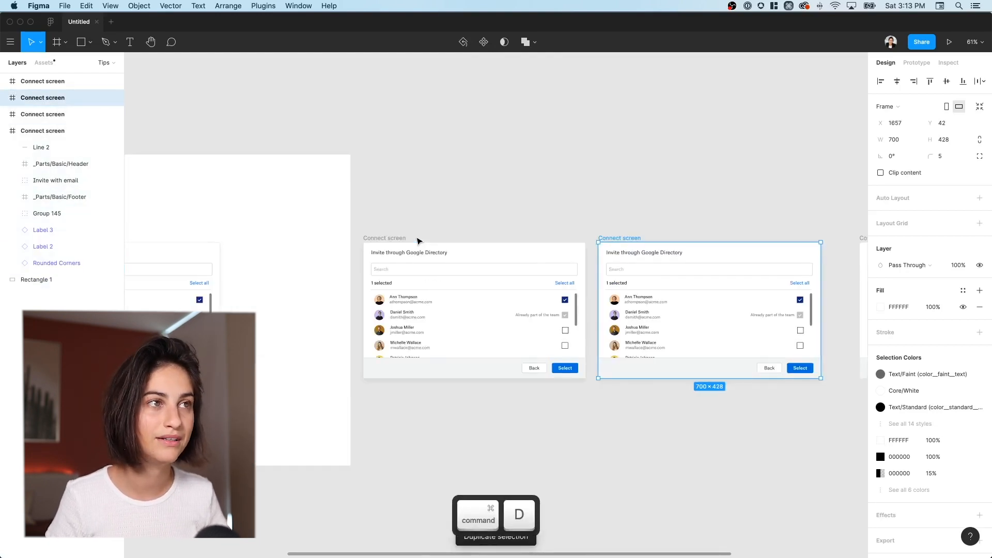
{"action": "key", "text": "cmd+d"}
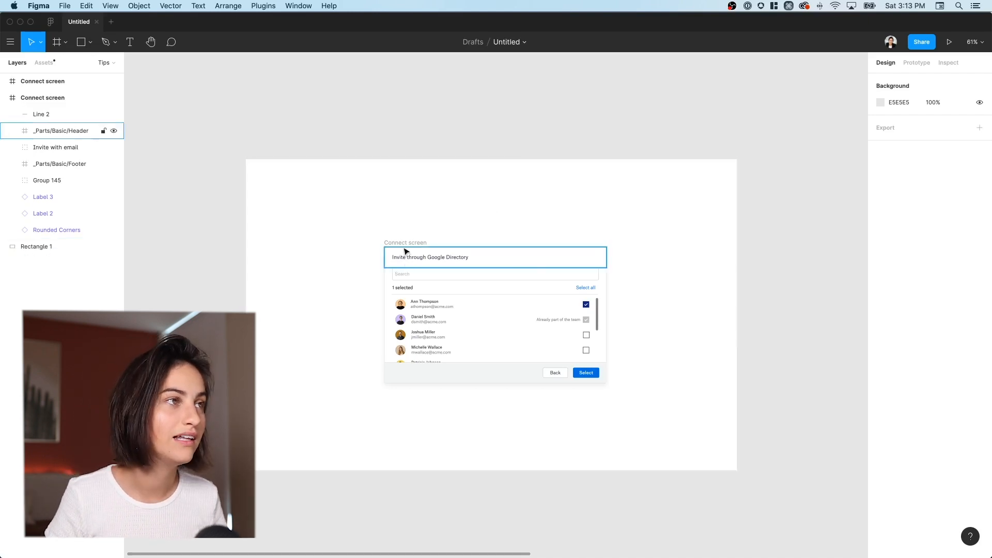
{"action": "left_click", "coordinate": [404, 241]}
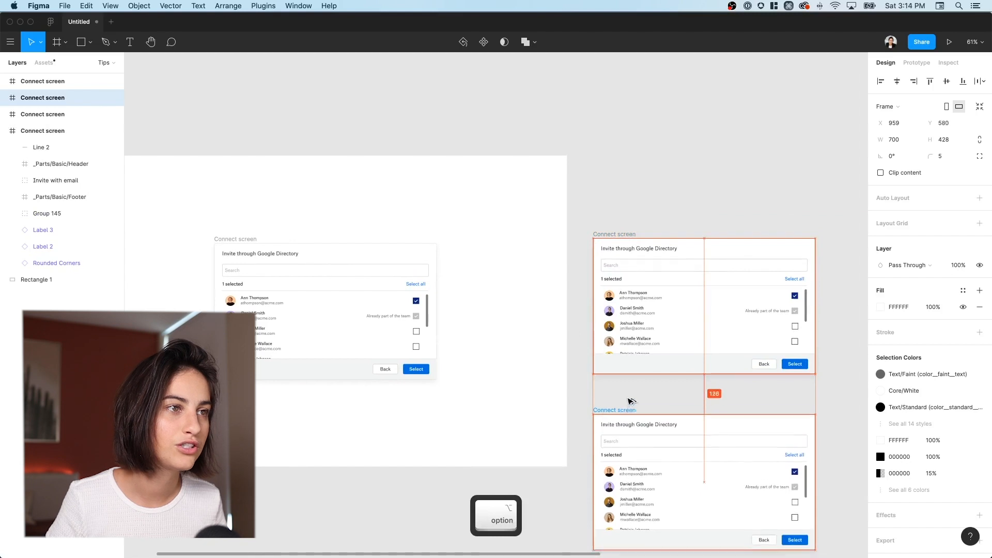
{"action": "key", "text": "cmd+d"}
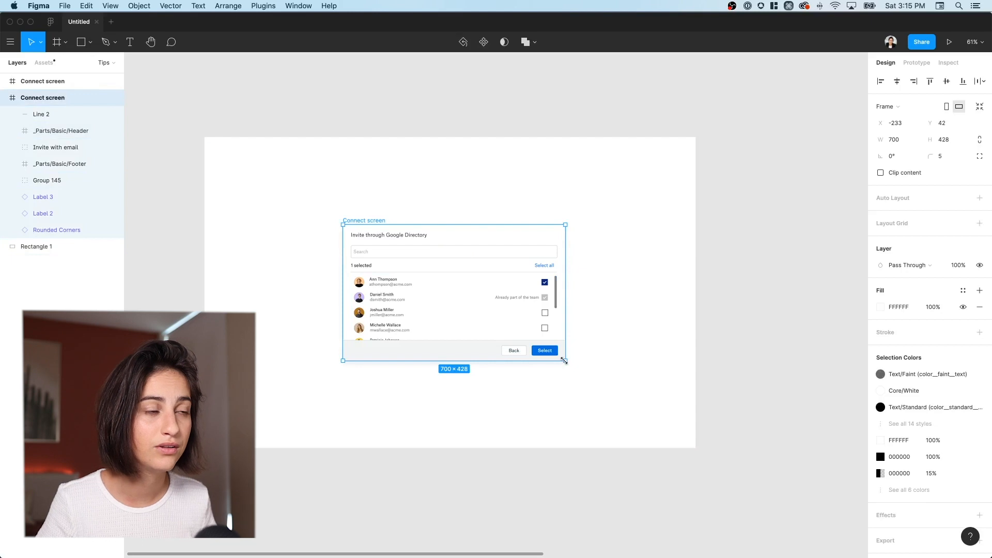
{"action": "left_click_drag", "start_coordinate": [563, 361], "coordinate": [656, 433]}
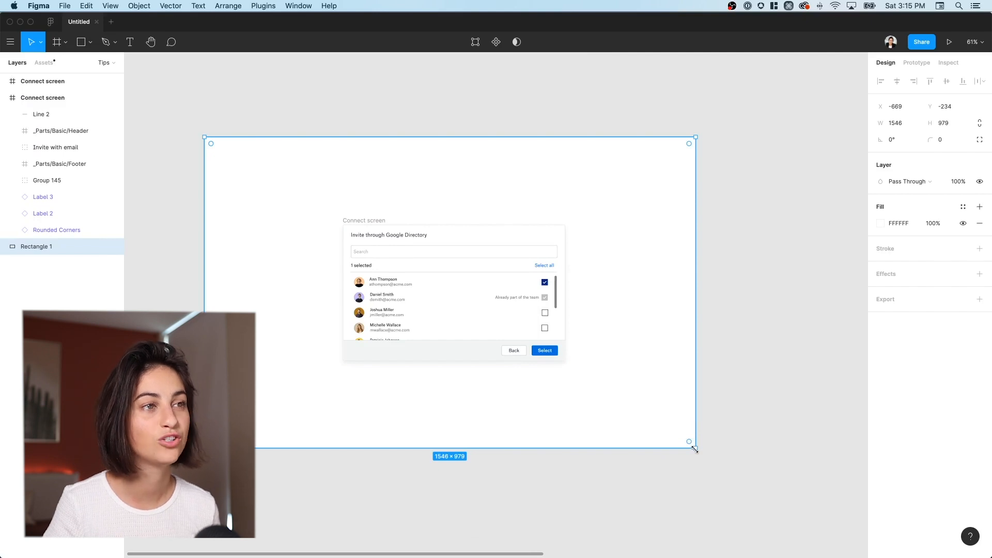
- Enlarge the white backdrop rectangle from its corners, undo once, then pull it back smaller
{"action": "left_click_drag", "start_coordinate": [695, 441], "coordinate": [763, 485]}
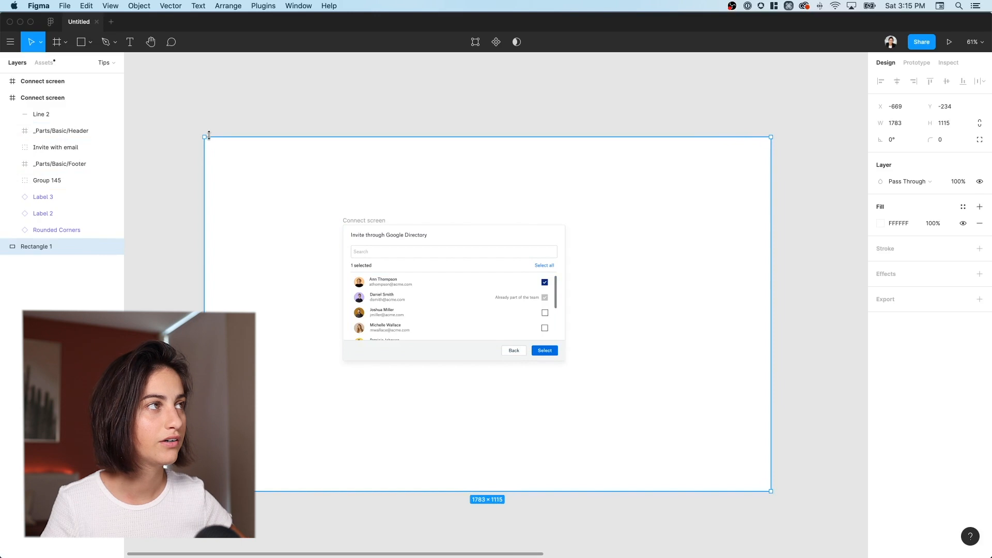
{"action": "left_click_drag", "start_coordinate": [208, 135], "coordinate": [177, 97]}
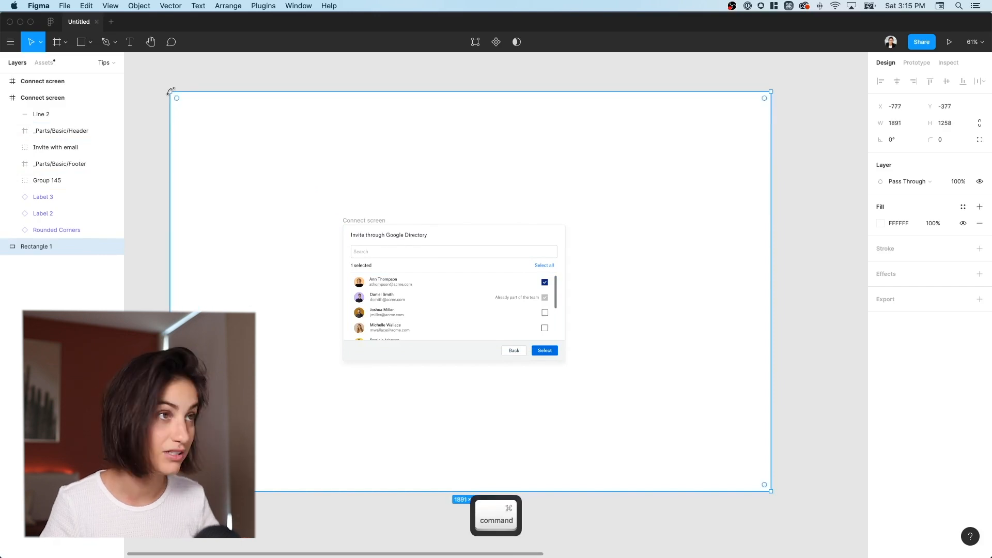
{"action": "key", "text": "cmd+z"}
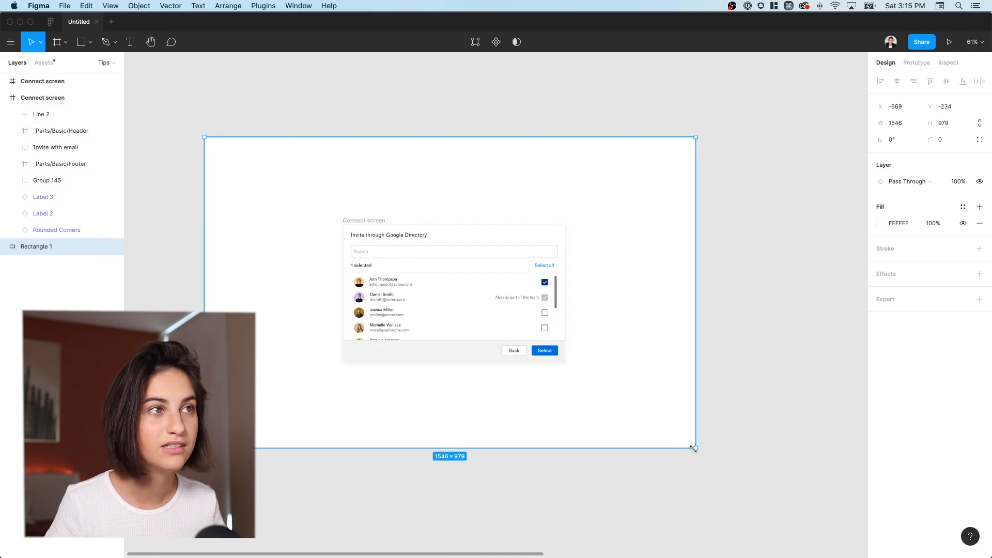
{"action": "left_click_drag", "start_coordinate": [694, 448], "coordinate": [766, 500]}
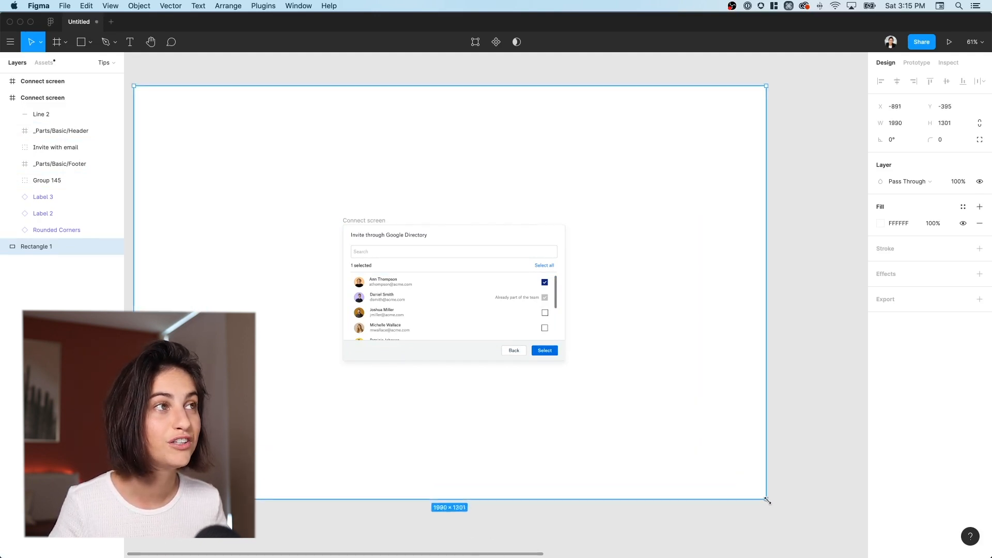
{"action": "left_click_drag", "start_coordinate": [766, 500], "coordinate": [736, 470]}
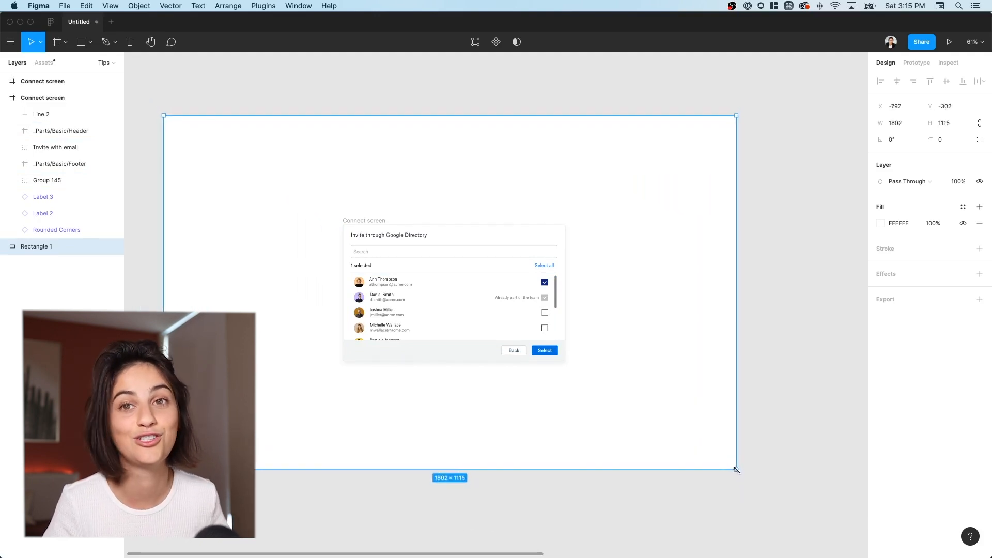
{"action": "left_click_drag", "start_coordinate": [737, 470], "coordinate": [702, 447]}
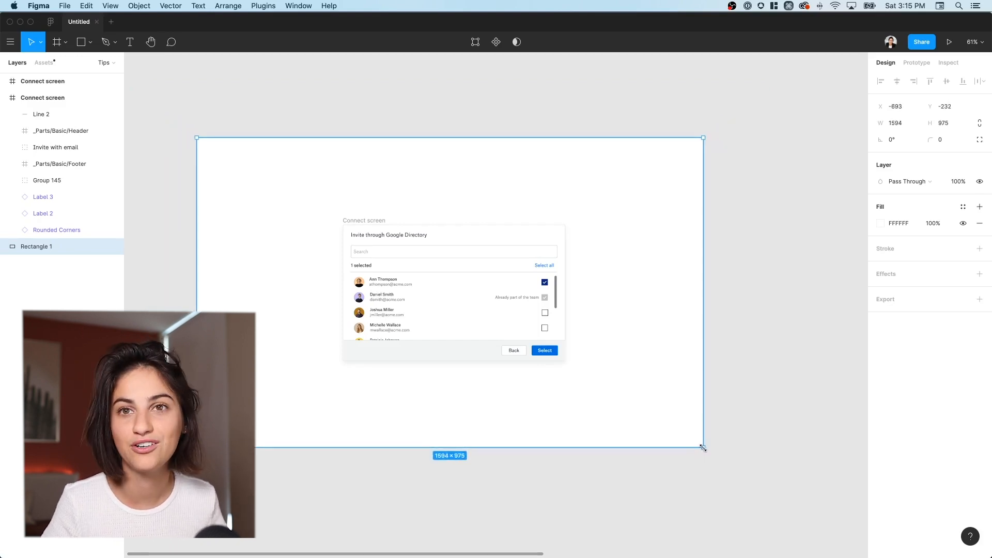
- Fine-tune the backdrop from its centre with Shift/Option until it measures 1370 × 833 around the dialog
{"action": "left_click_drag", "start_coordinate": [703, 448], "coordinate": [715, 451]}
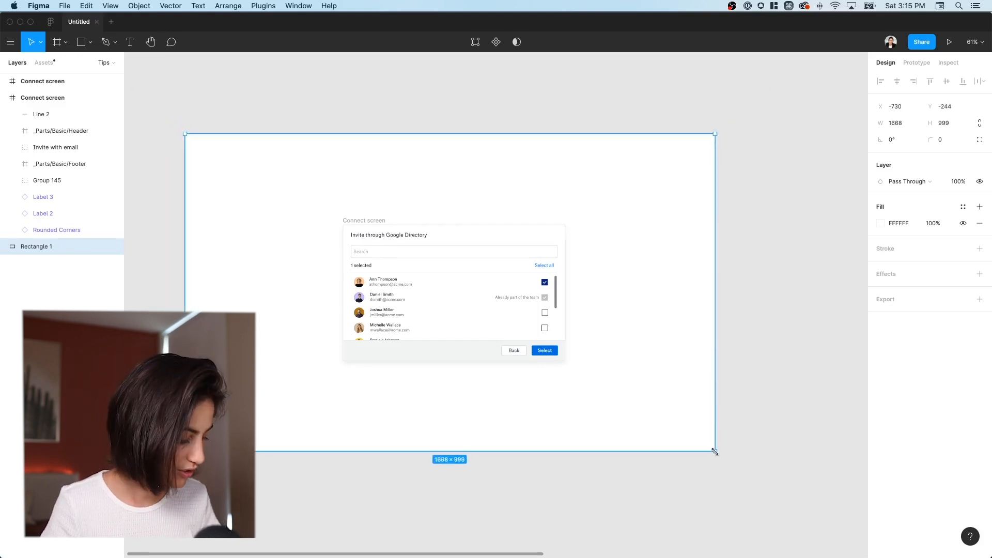
{"action": "left_click_drag", "start_coordinate": [715, 452], "coordinate": [709, 448]}
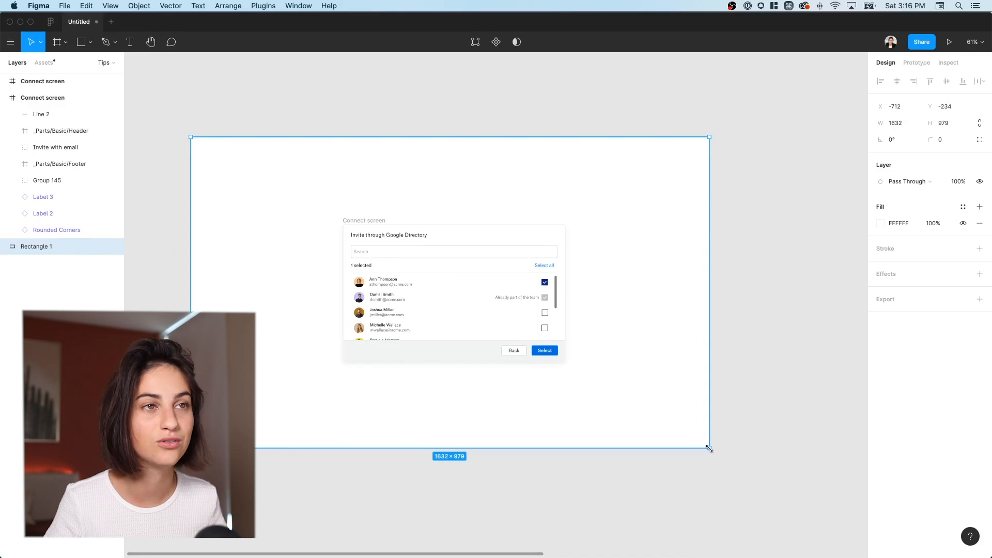
{"action": "left_click_drag", "start_coordinate": [709, 447], "coordinate": [703, 445]}
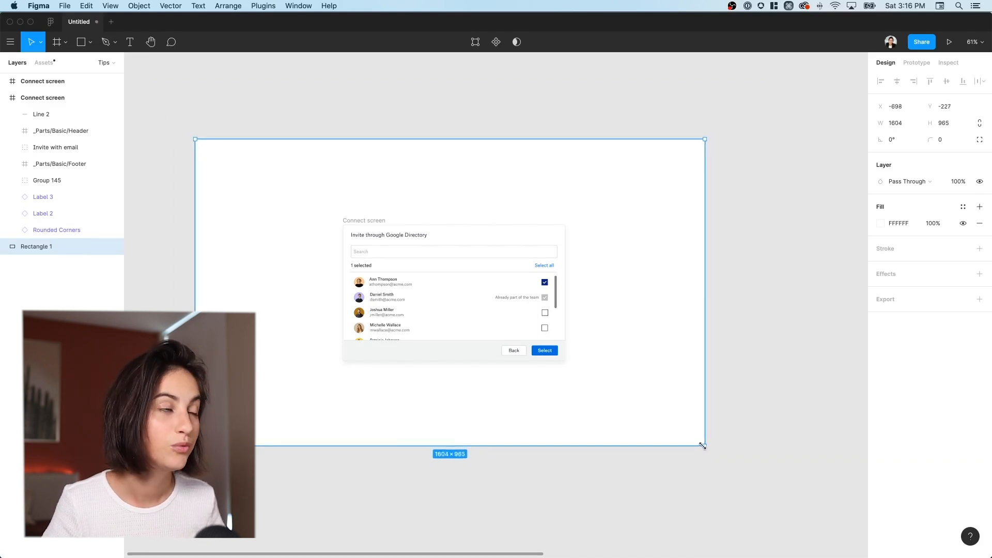
{"action": "left_click_drag", "start_coordinate": [704, 445], "coordinate": [695, 438]}
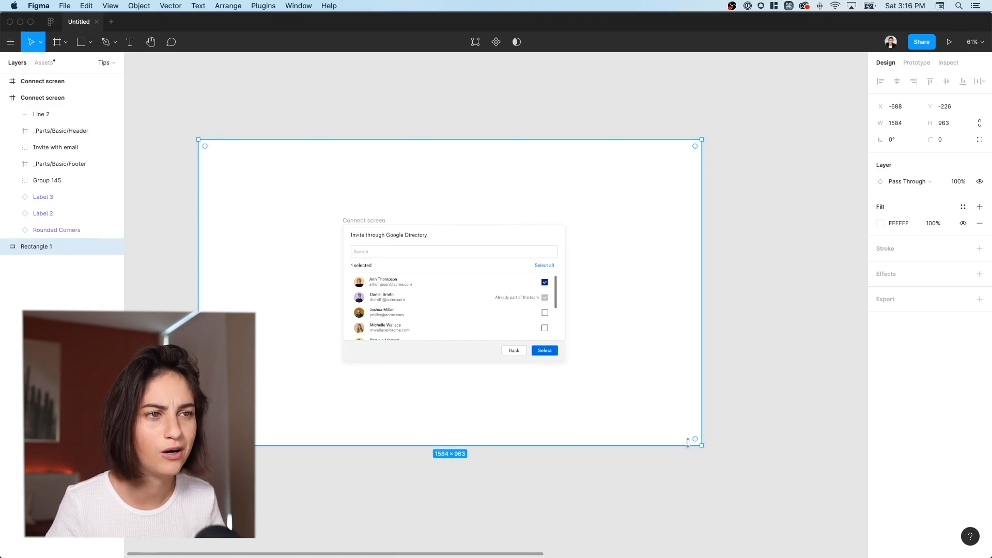
{"action": "left_click_drag", "start_coordinate": [696, 444], "coordinate": [701, 446]}
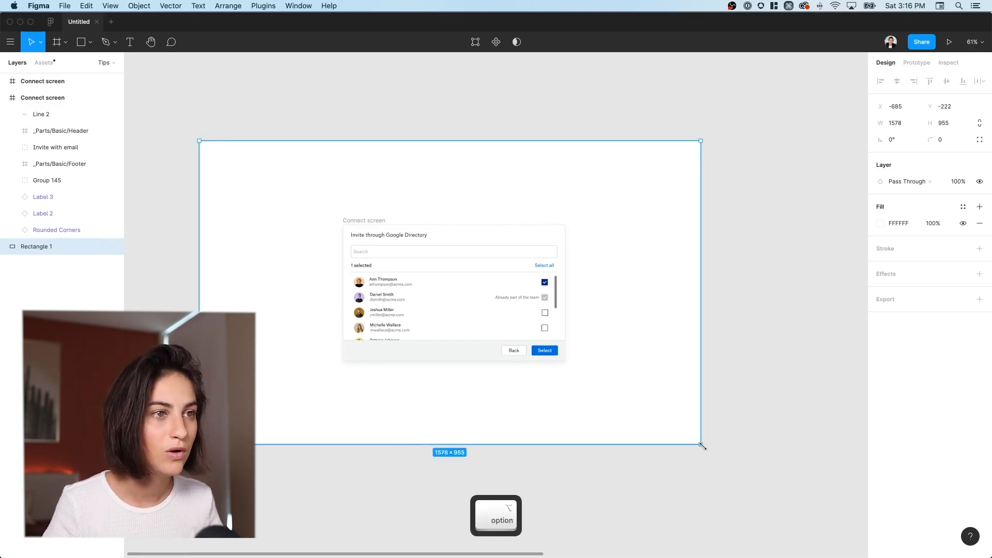
{"action": "left_click_drag", "start_coordinate": [701, 443], "coordinate": [745, 471]}
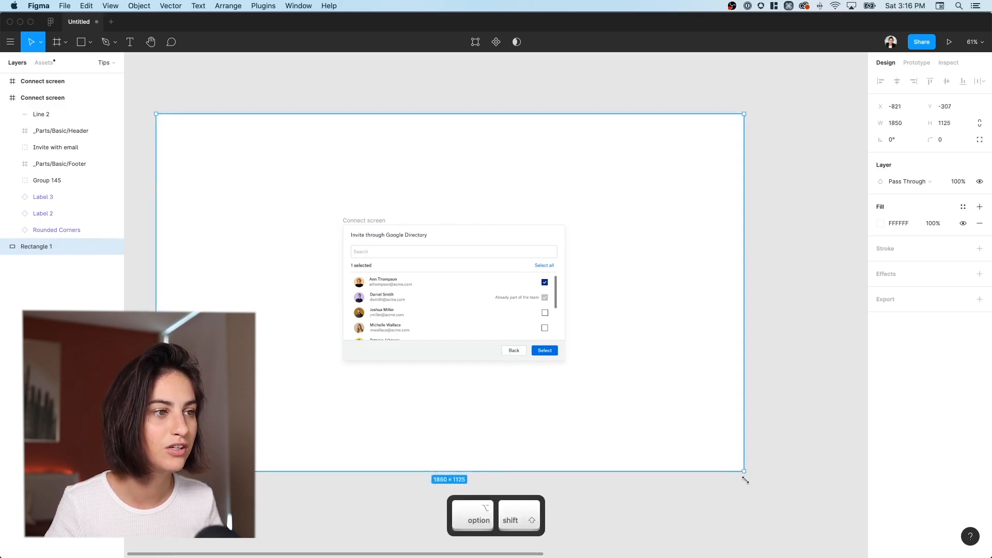
{"action": "left_click_drag", "start_coordinate": [744, 471], "coordinate": [664, 422]}
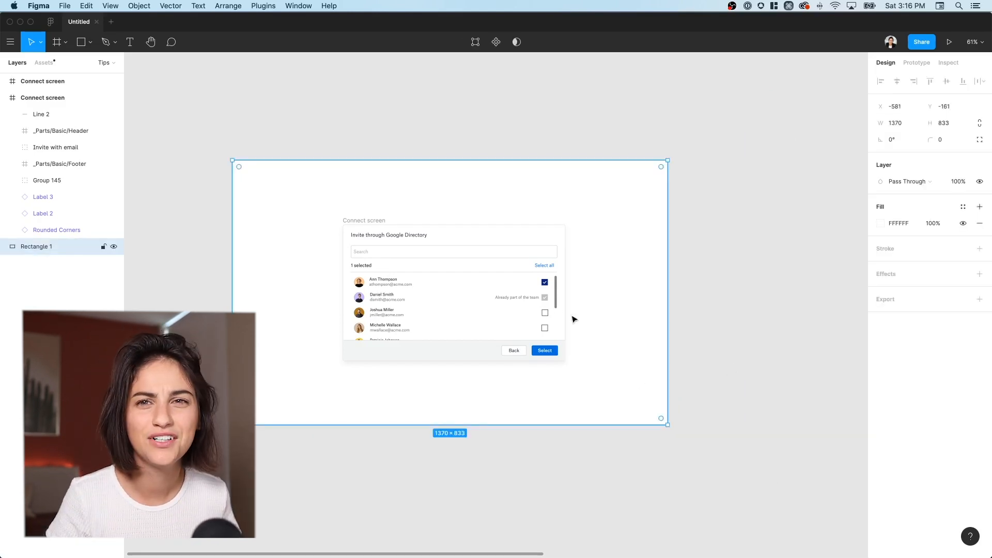
{"action": "left_click", "coordinate": [47, 180]}
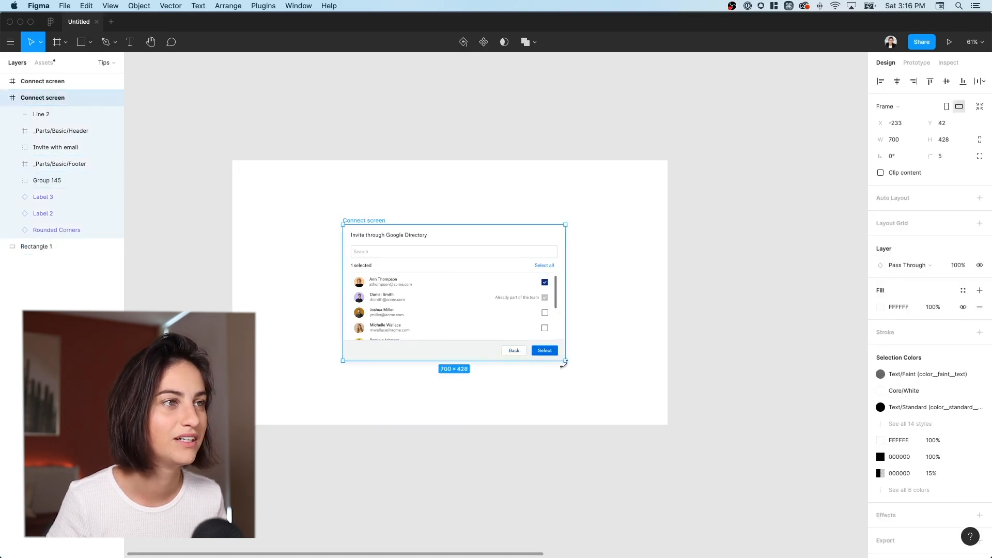
{"action": "left_click_drag", "start_coordinate": [564, 363], "coordinate": [630, 405]}
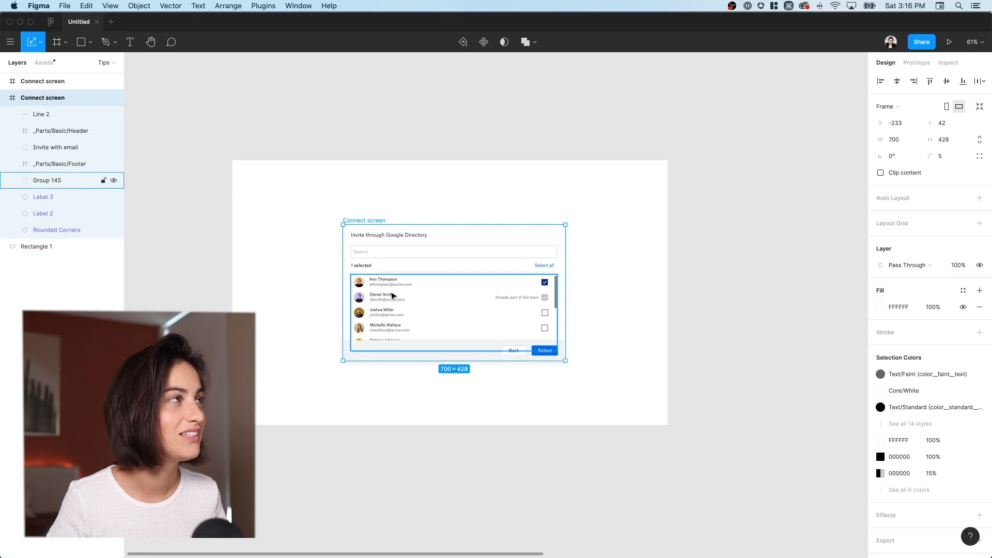
{"action": "left_click", "coordinate": [41, 42]}
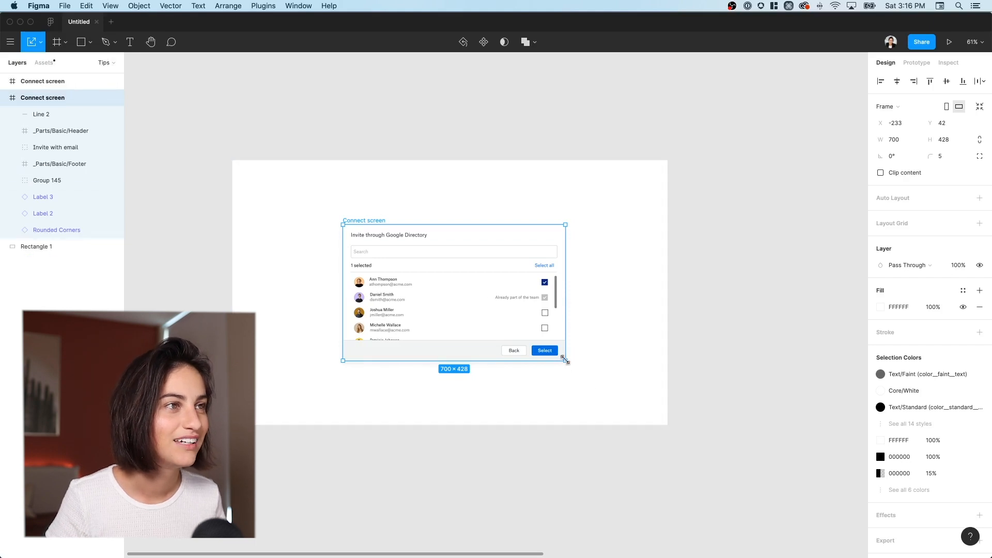
{"action": "left_click_drag", "start_coordinate": [563, 360], "coordinate": [554, 353]}
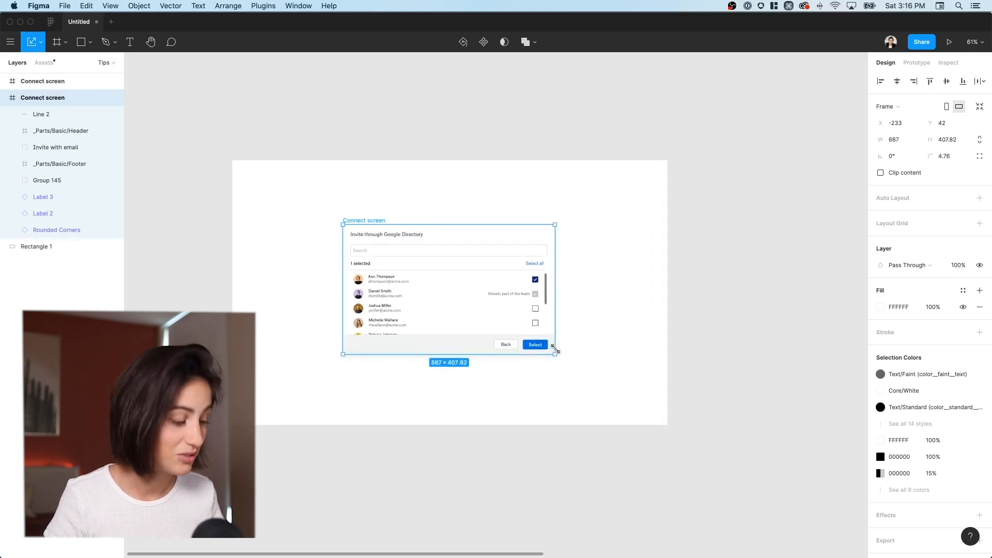
{"action": "left_click_drag", "start_coordinate": [556, 351], "coordinate": [598, 382]}
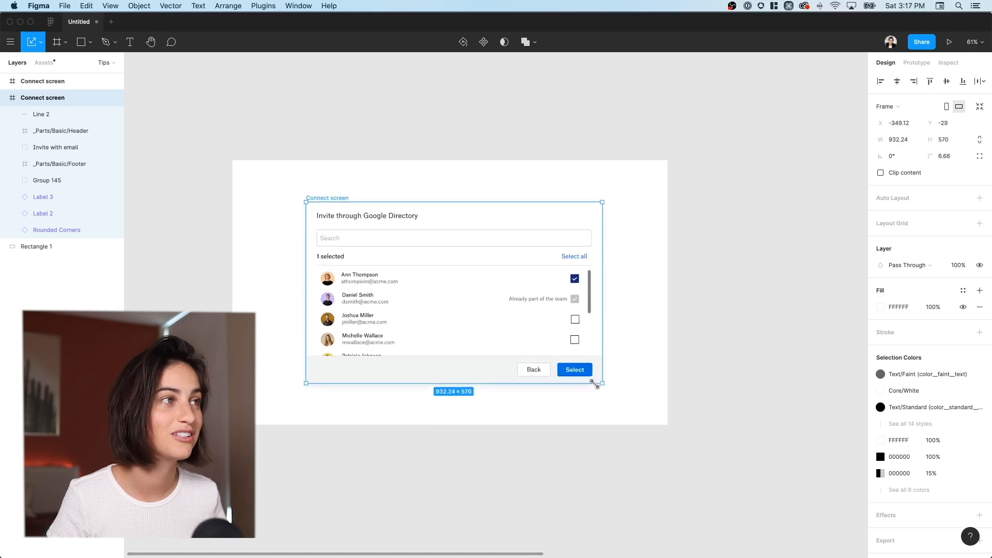
{"action": "left_click_drag", "start_coordinate": [598, 382], "coordinate": [585, 380]}
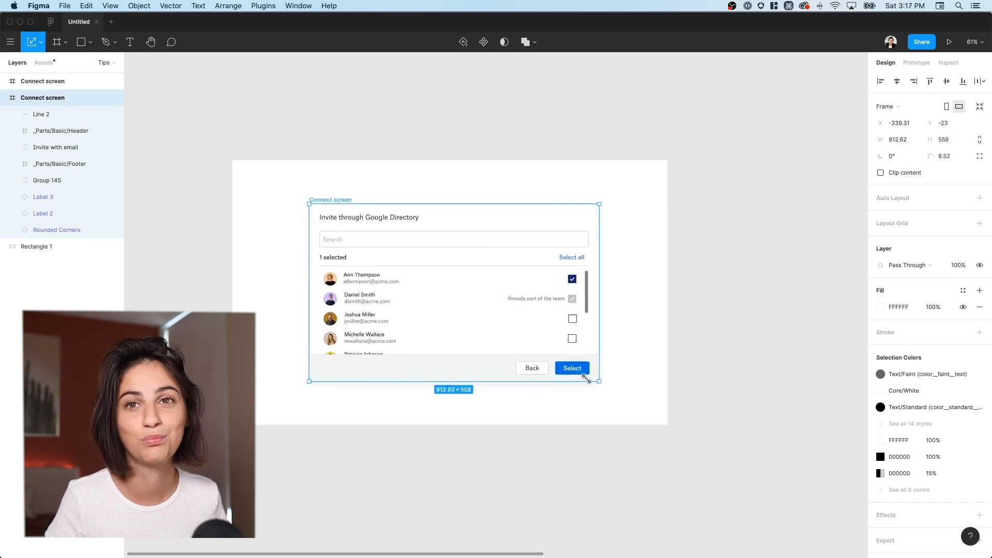
{"action": "left_click_drag", "start_coordinate": [596, 380], "coordinate": [580, 369]}
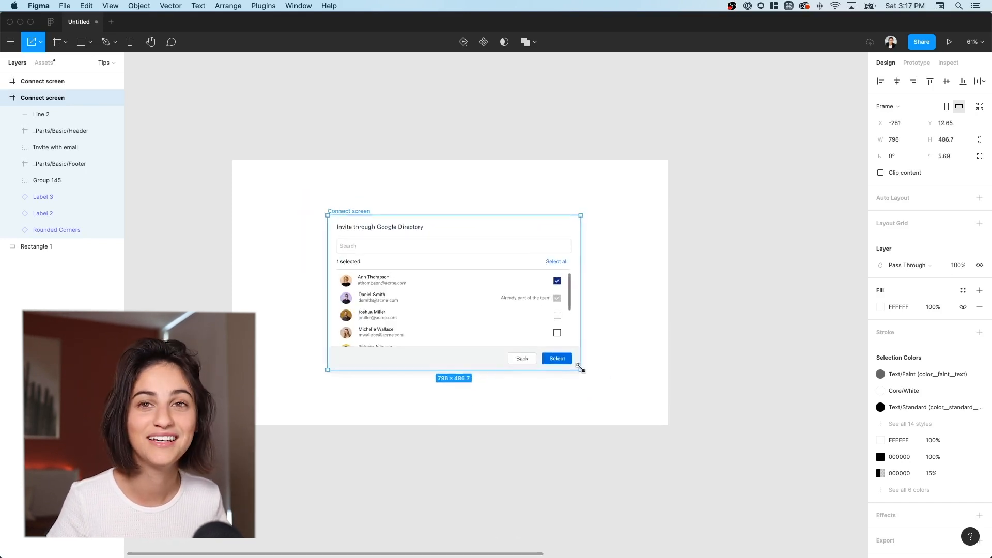
{"action": "left_click_drag", "start_coordinate": [579, 370], "coordinate": [595, 379]}
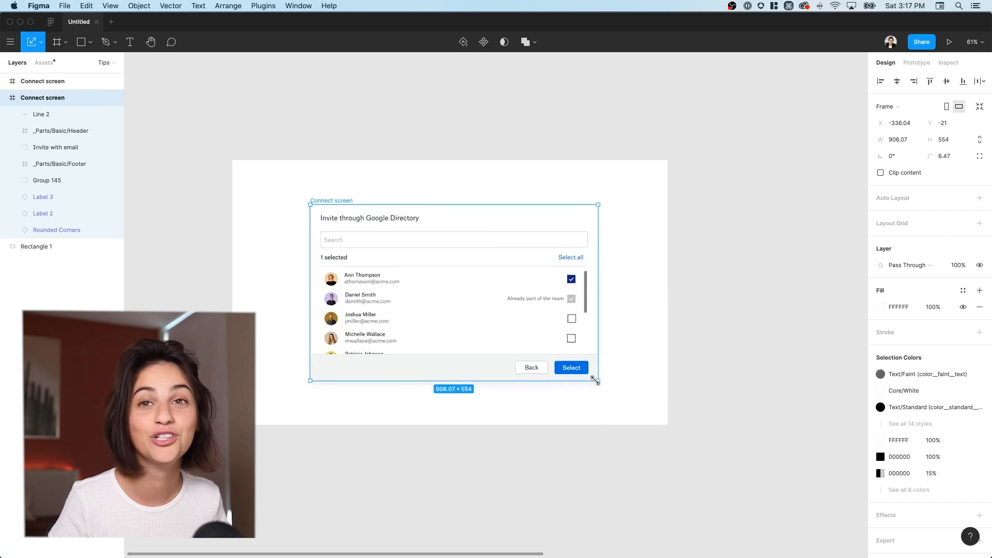
{"action": "left_click_drag", "start_coordinate": [596, 379], "coordinate": [565, 360]}
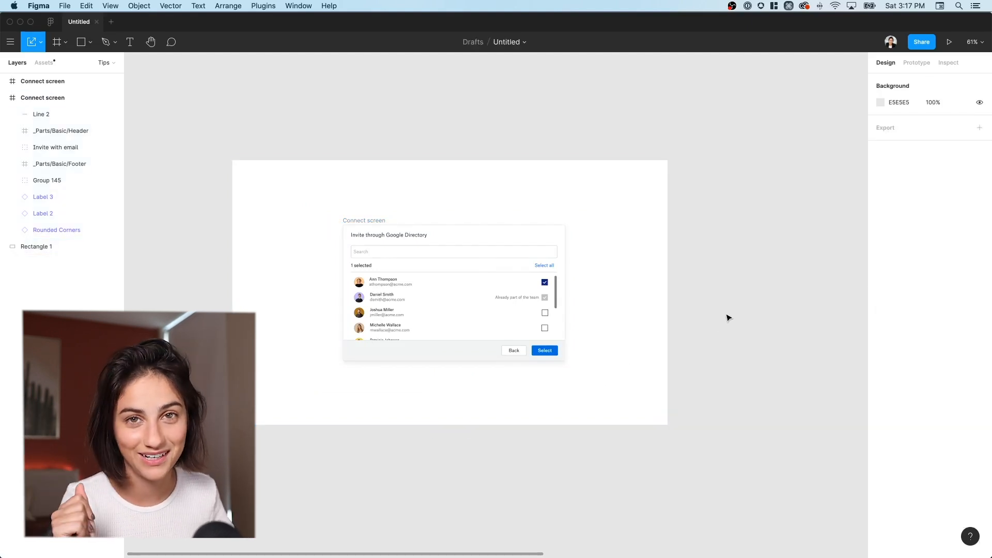
{"action": "mouse_move", "coordinate": [695, 290]}
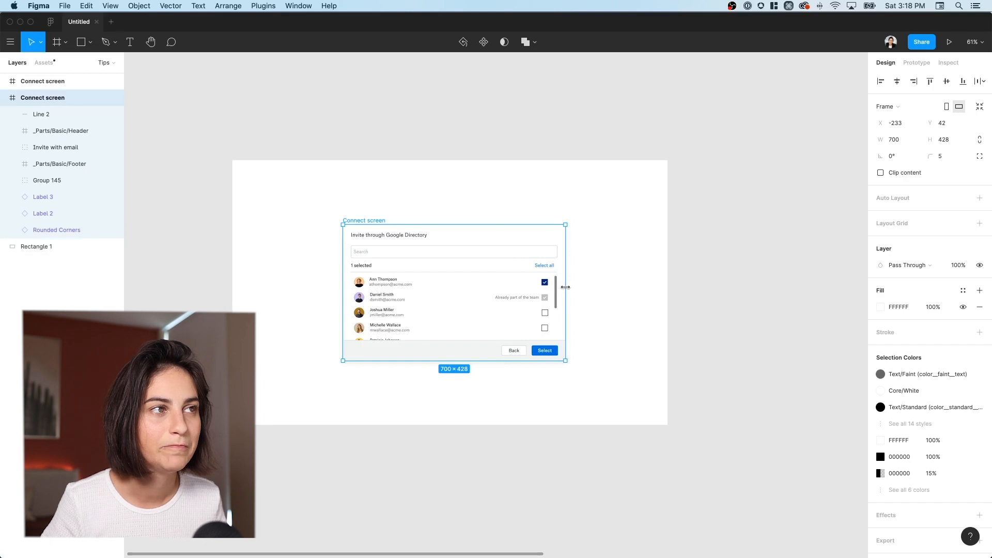
- Widen the Connect screen frame to 760 × 428, keeping the dialog content at its original width
{"action": "left_click_drag", "start_coordinate": [565, 292], "coordinate": [593, 292]}
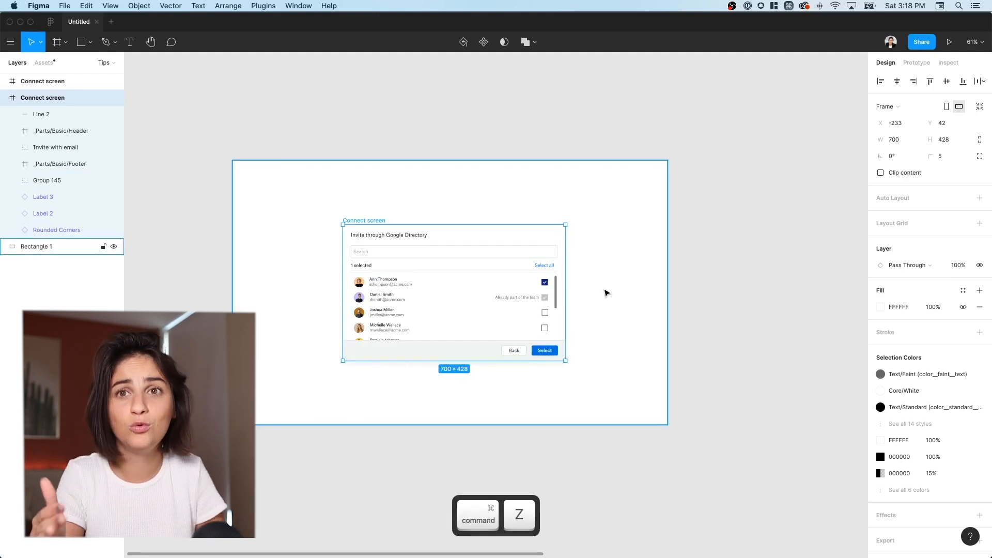
{"action": "mouse_move", "coordinate": [574, 292]}
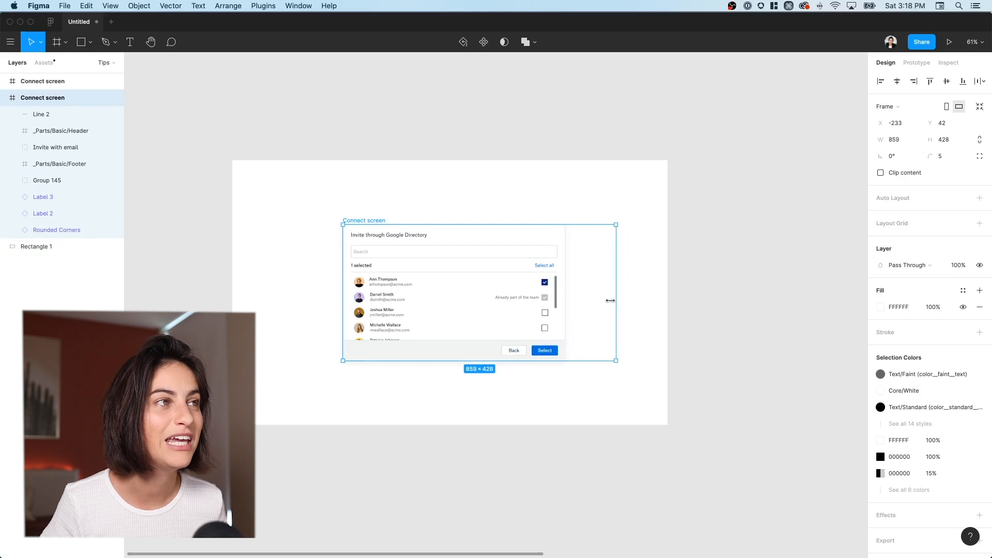
{"action": "left_click_drag", "start_coordinate": [610, 300], "coordinate": [582, 300]}
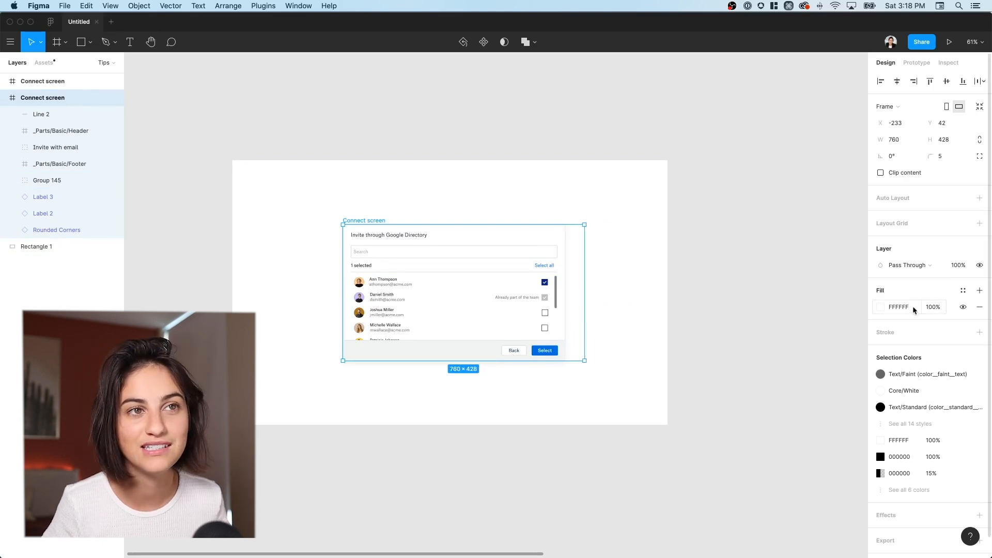
- Fill the frame with F90000 red and stretch it taller ignoring constraints, then undo
{"action": "left_click", "coordinate": [879, 307]}
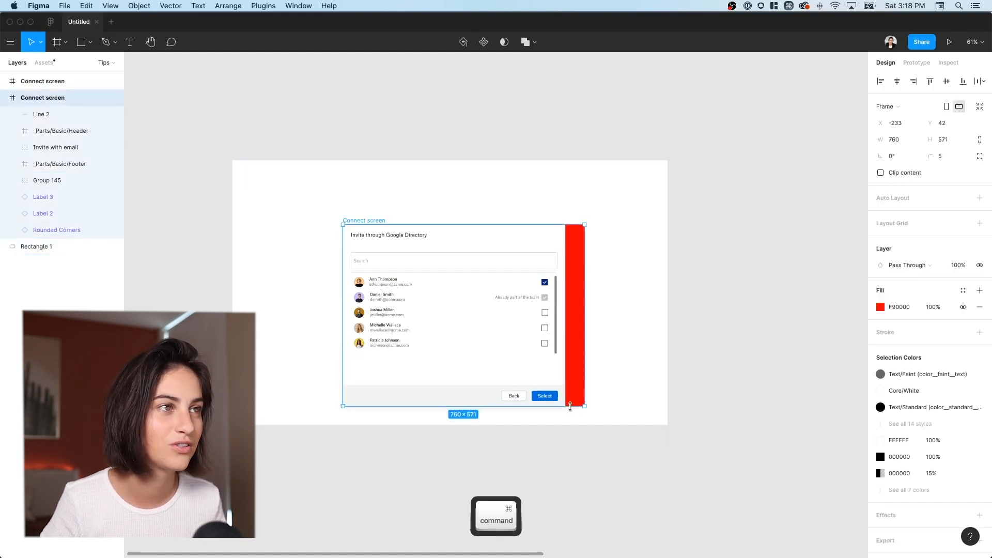
{"action": "left_click_drag", "start_coordinate": [570, 405], "coordinate": [573, 359]}
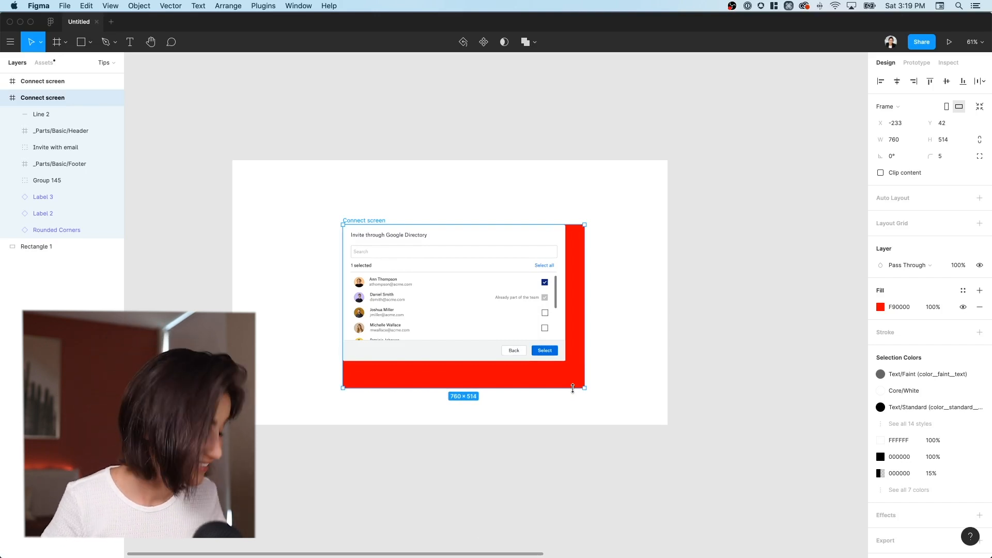
{"action": "key", "text": "cmd+z"}
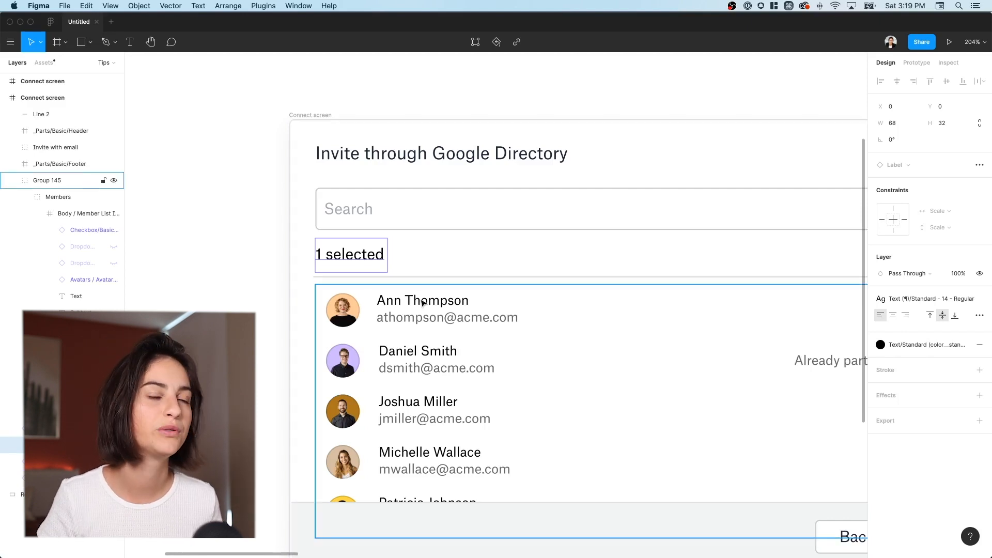
{"action": "left_click", "coordinate": [421, 299]}
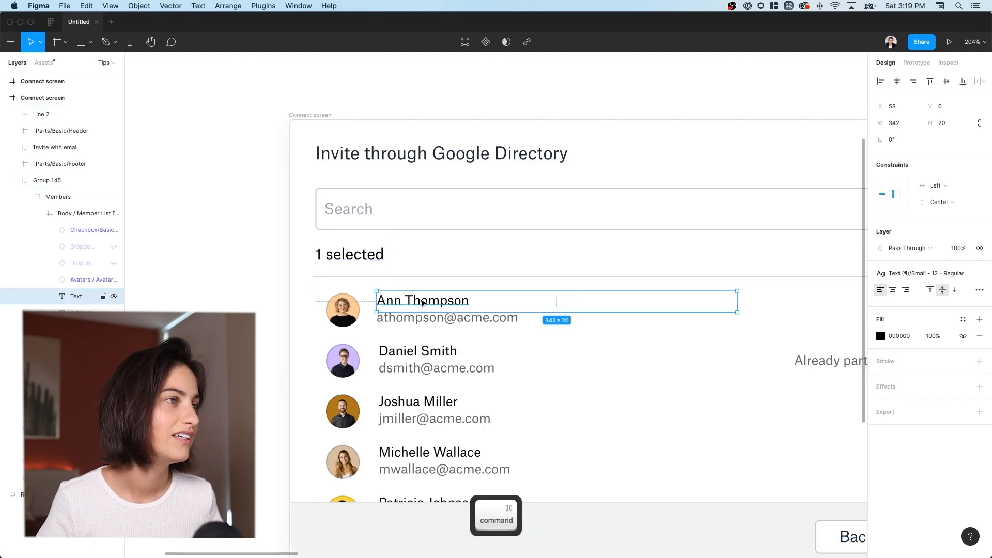
{"action": "left_click", "coordinate": [349, 254]}
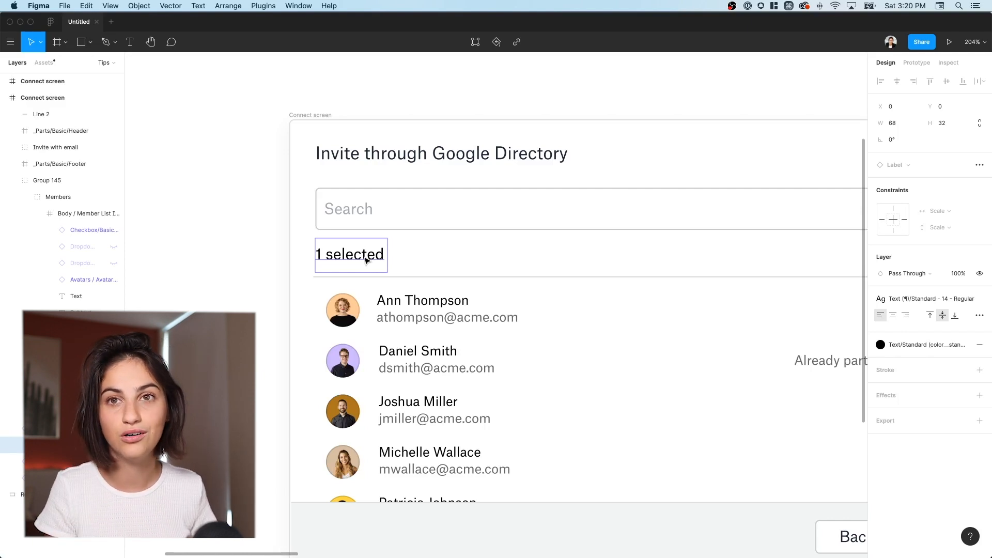
{"action": "key", "text": "cmd"}
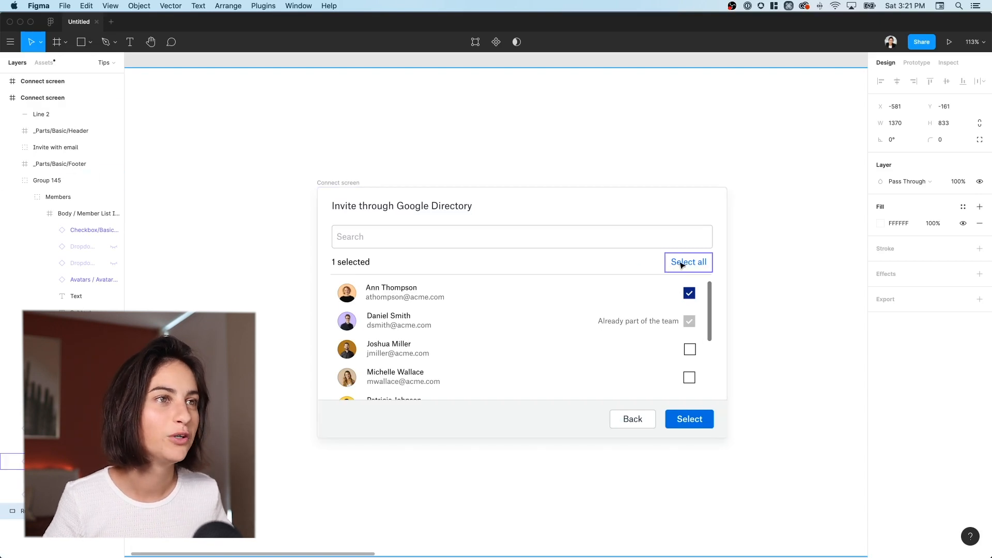
- Select the Select all label and nudge it in big 10 px steps with Shift+Arrow
{"action": "left_click", "coordinate": [689, 261]}
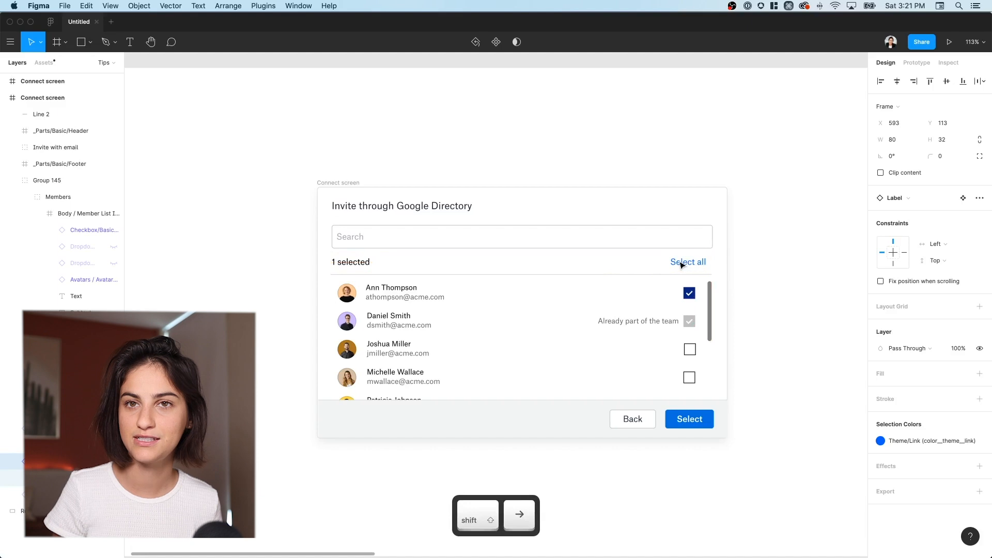
{"action": "left_click", "coordinate": [688, 262]}
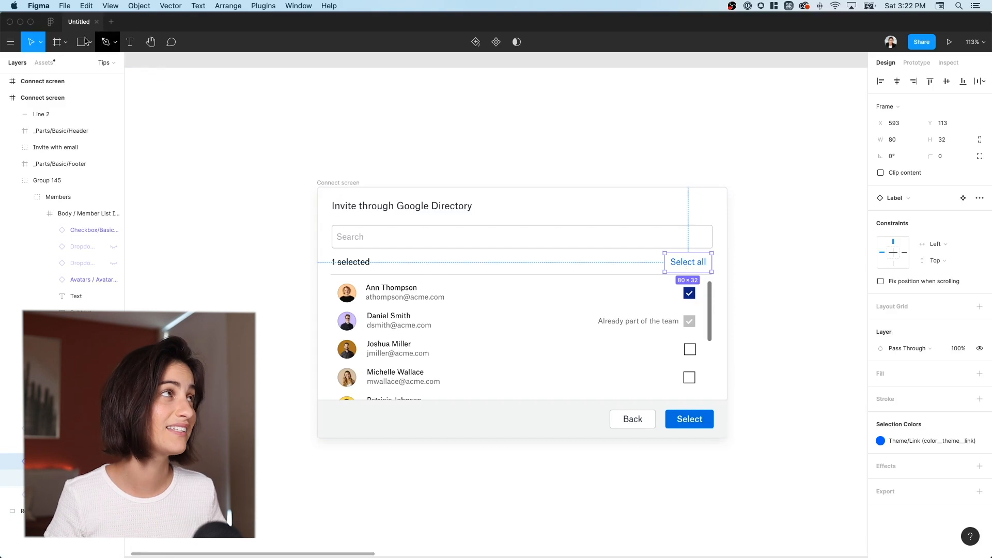
- Change Big nudge to 8 in Preferences > Nudge Amount and nudge the label with the new step
{"action": "left_click", "coordinate": [10, 41]}
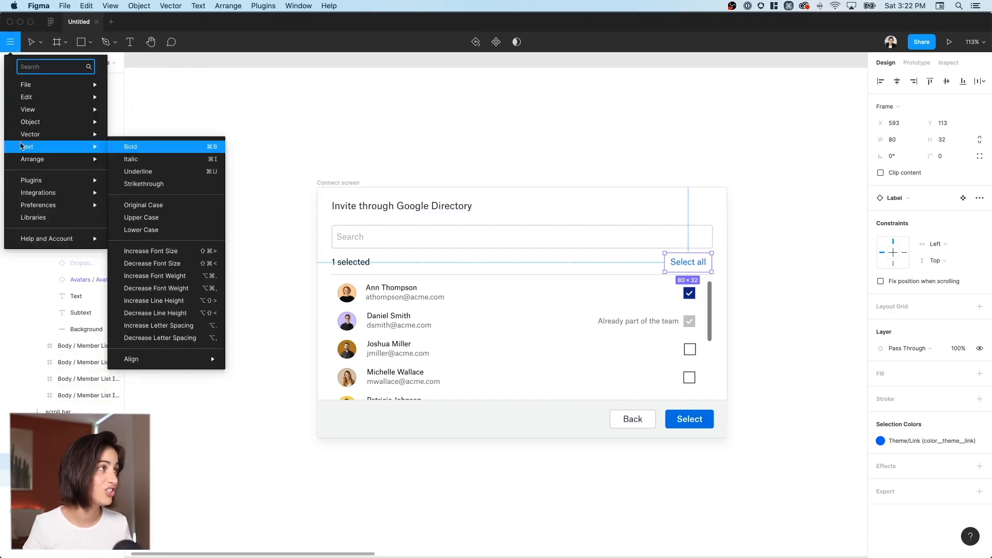
{"action": "mouse_move", "coordinate": [38, 205]}
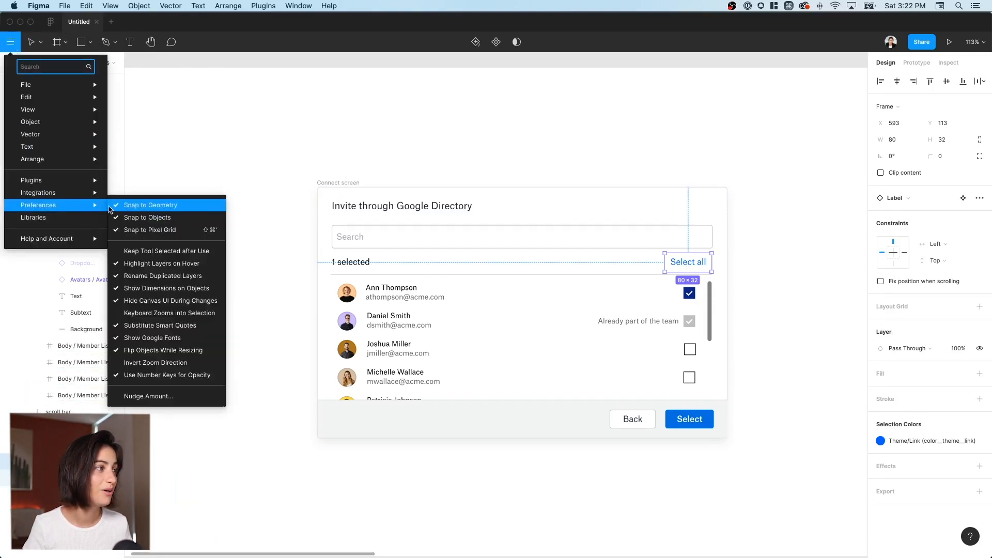
{"action": "left_click", "coordinate": [147, 396]}
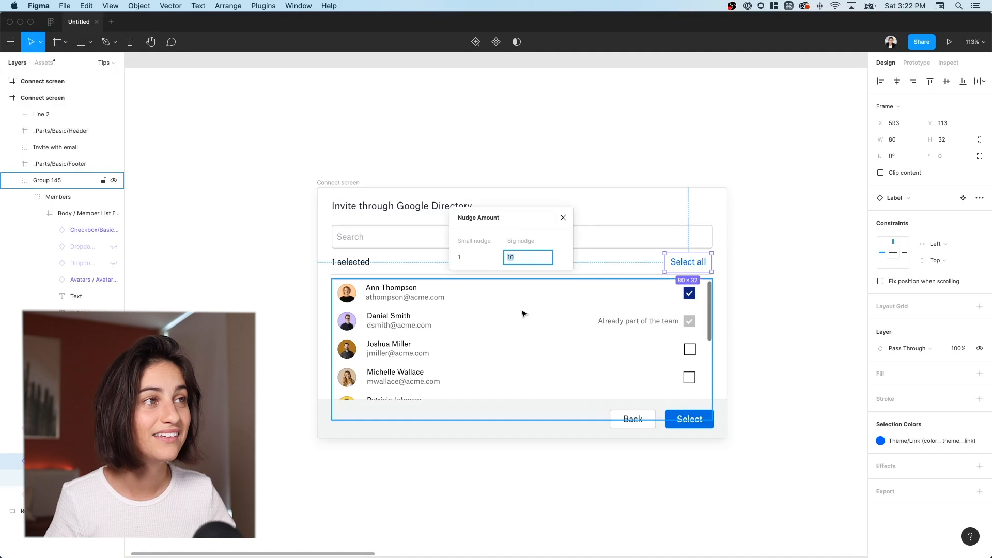
{"action": "type", "text": "8"}
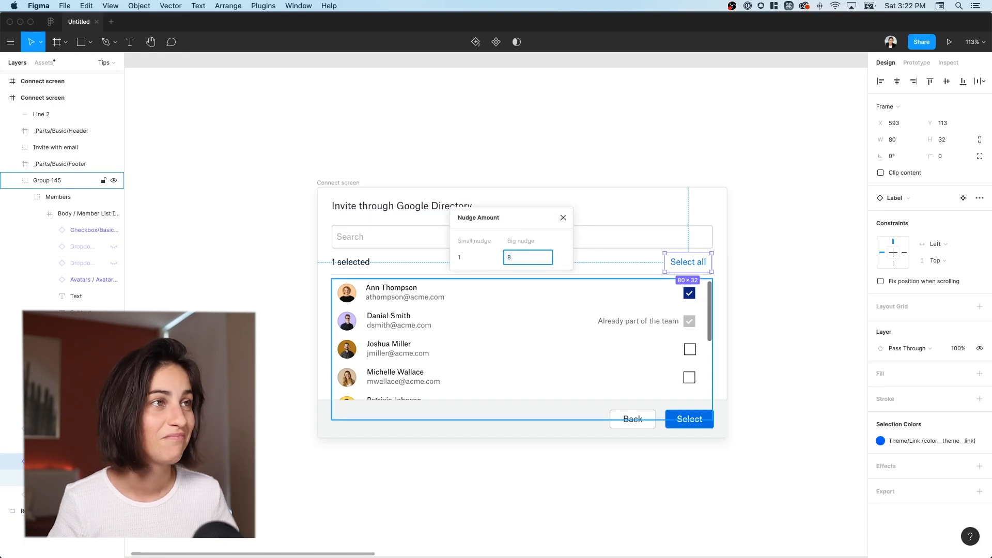
{"action": "key", "text": "return"}
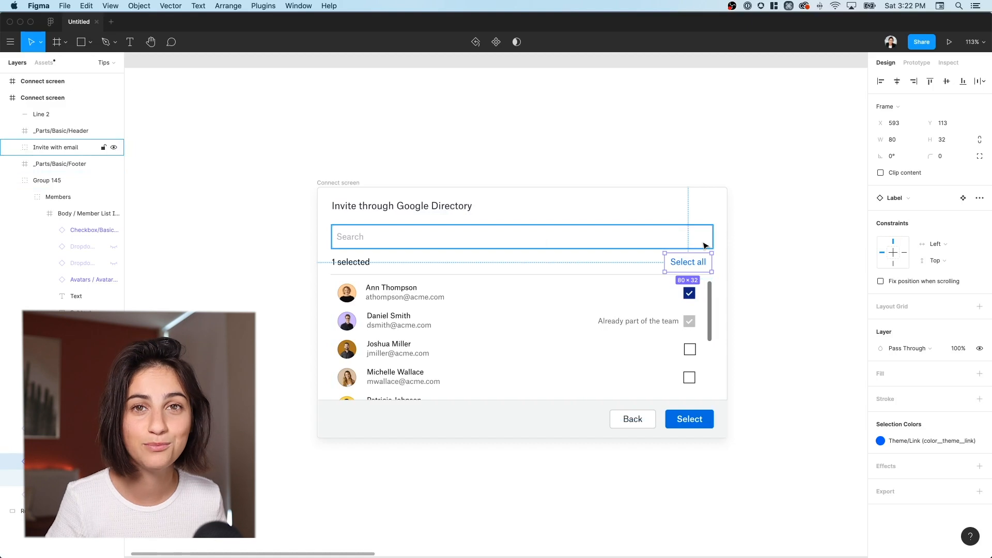
{"action": "key", "text": "shift+right"}
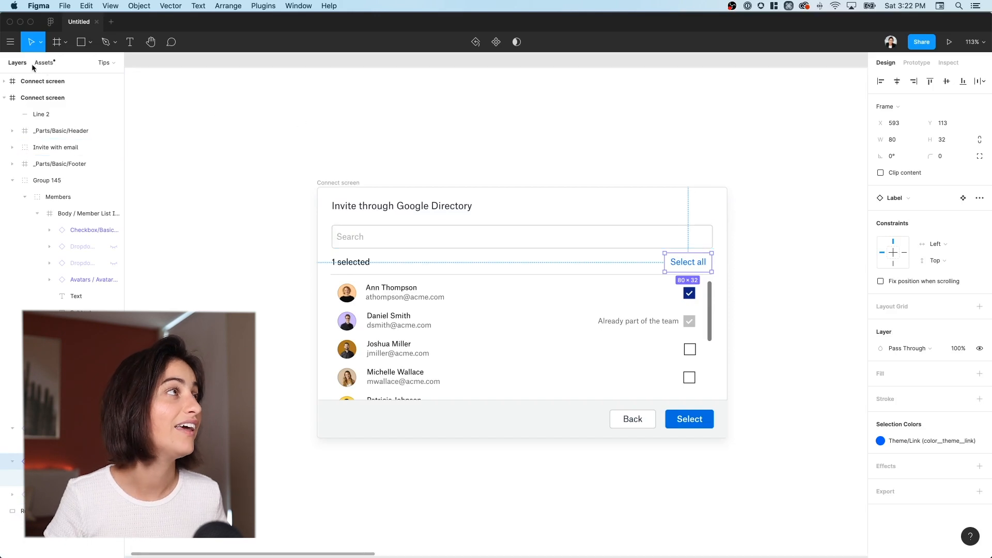
{"action": "left_click", "coordinate": [10, 42]}
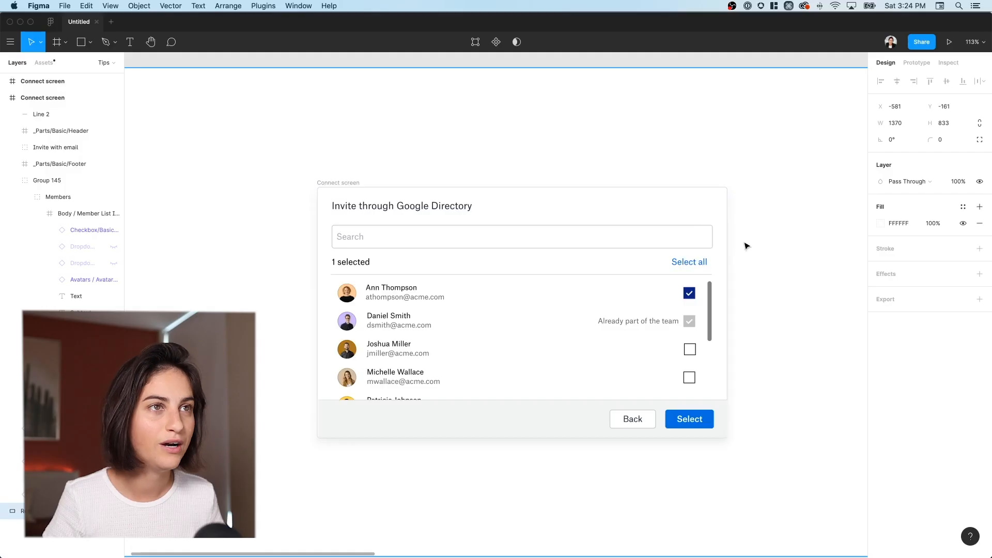
- Draw a grey 38 × 32 rectangle beside the dialog and move it to the search field's right end
{"action": "key", "text": "r"}
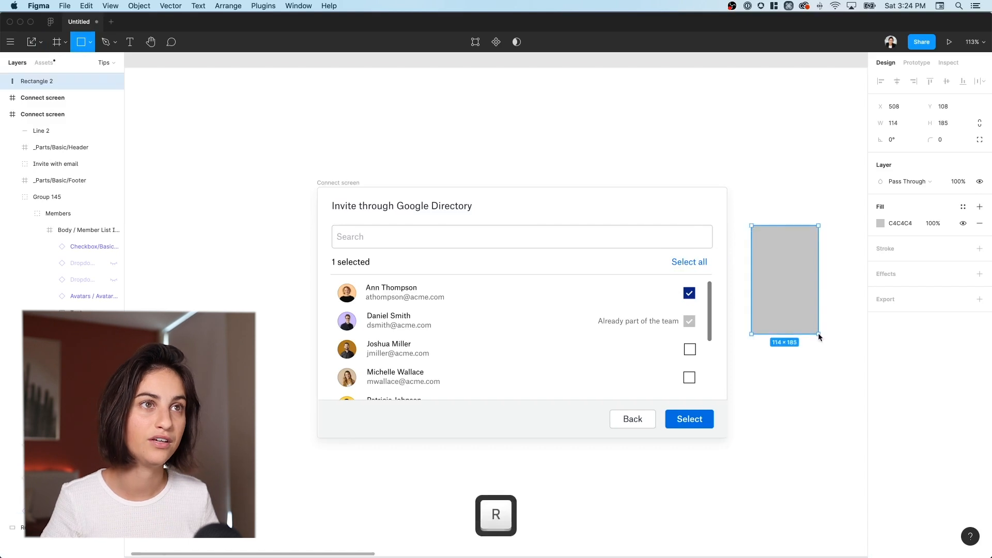
{"action": "left_click", "coordinate": [29, 41]}
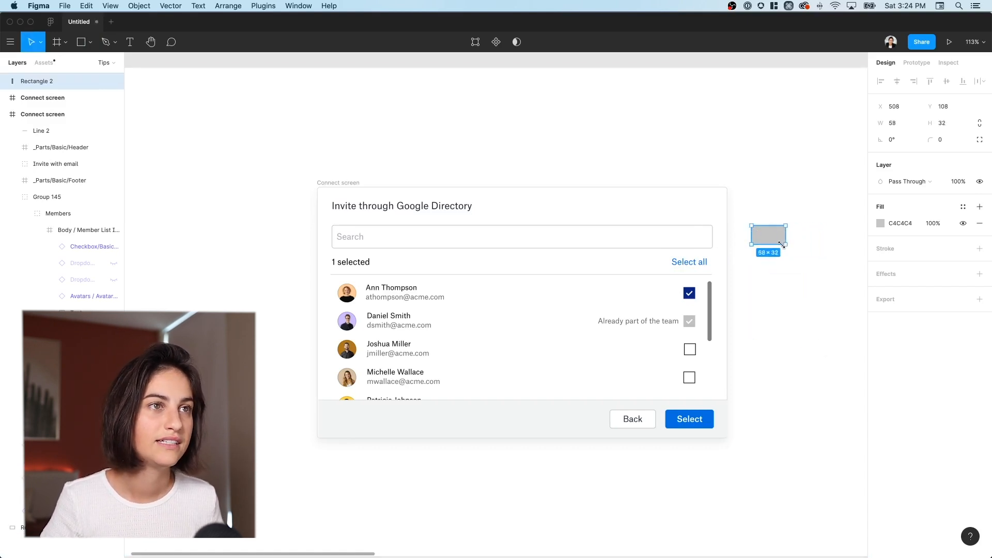
{"action": "left_click_drag", "start_coordinate": [768, 239], "coordinate": [763, 196]}
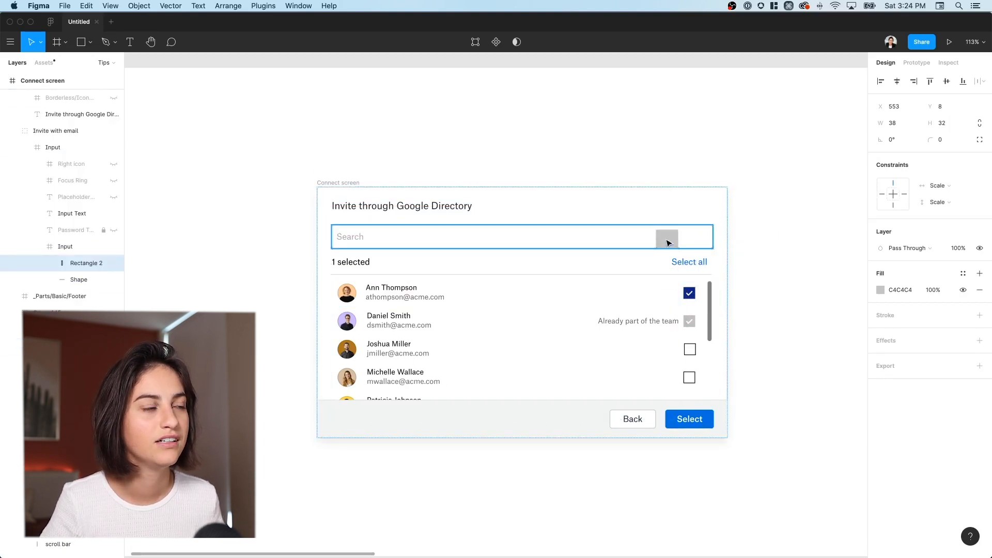
{"action": "left_click", "coordinate": [666, 242]}
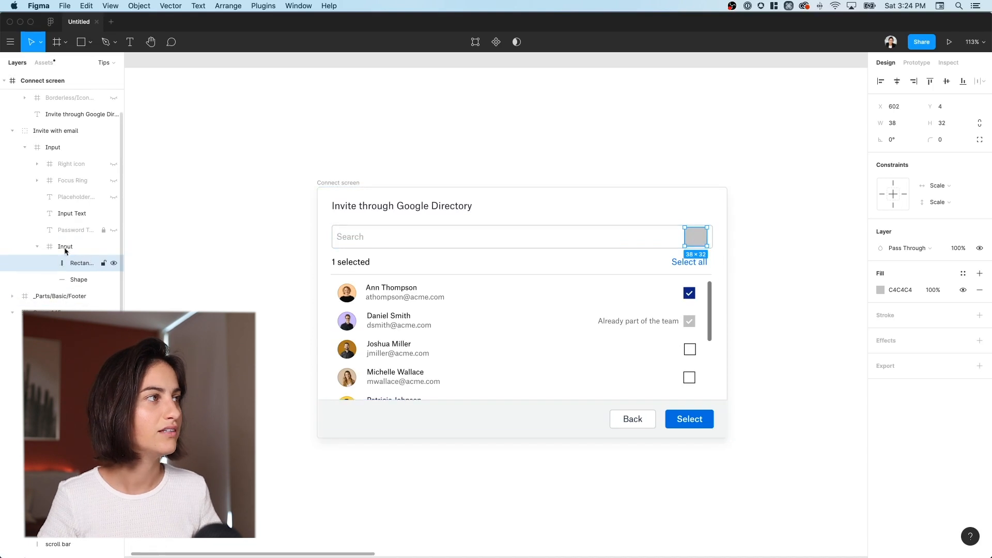
{"action": "key", "text": "cmd"}
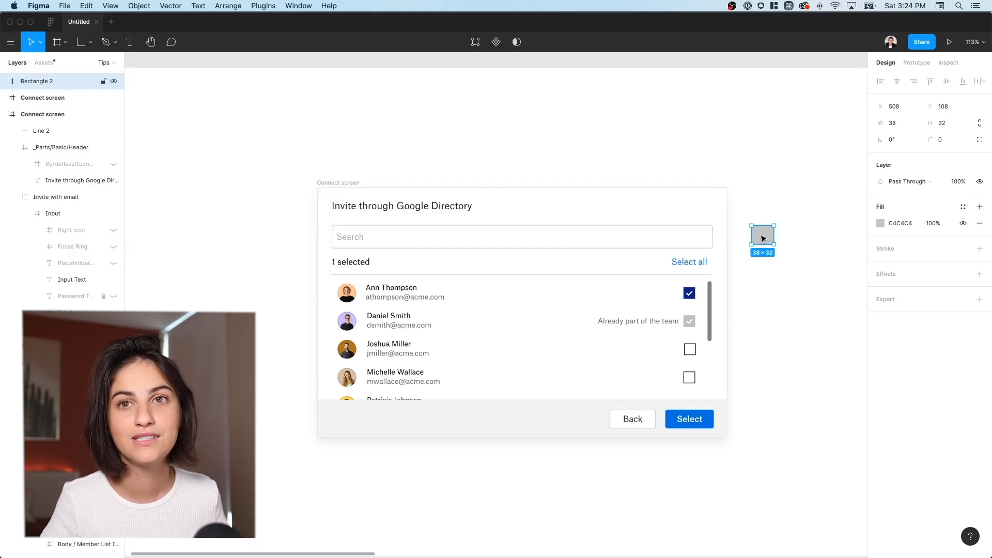
{"action": "left_click_drag", "start_coordinate": [751, 236], "coordinate": [719, 236]}
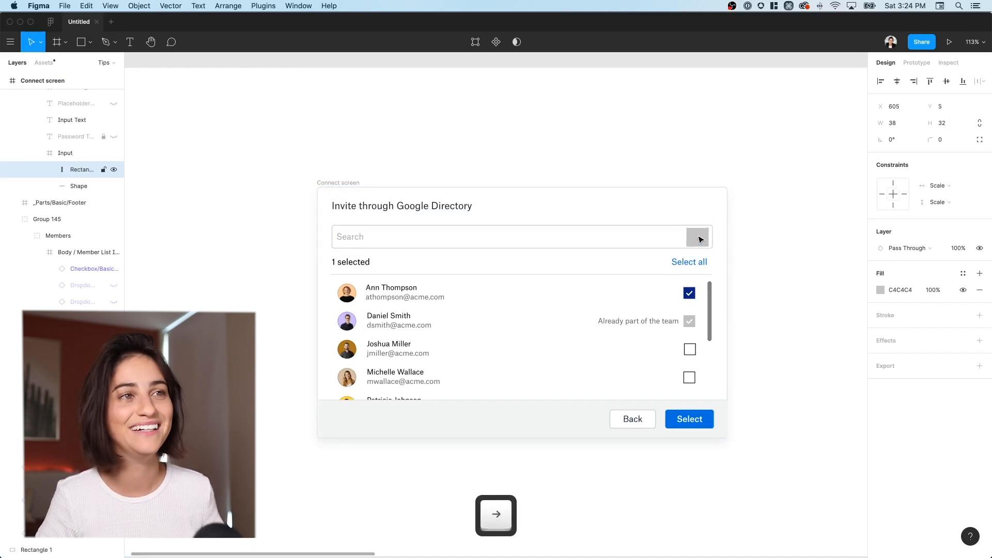
- Select Rectangle 2 inside the Input frame, move it out, undo, and delete it
{"action": "left_click", "coordinate": [698, 237]}
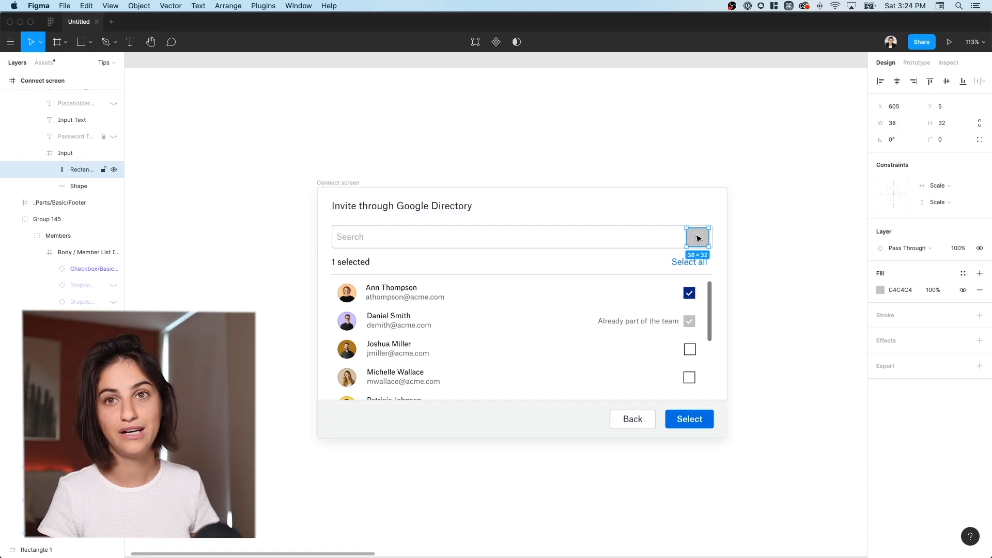
{"action": "left_click", "coordinate": [64, 153]}
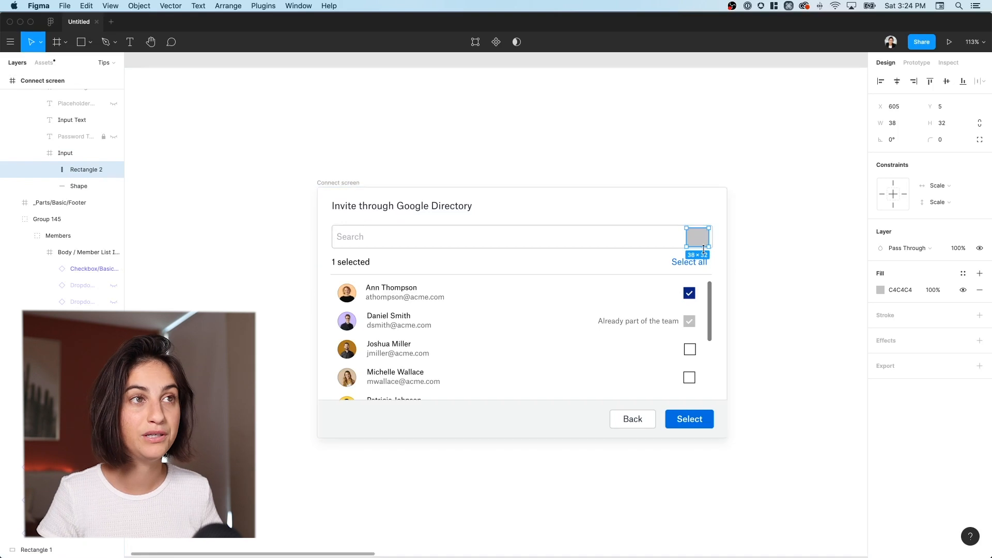
{"action": "left_click", "coordinate": [65, 153]}
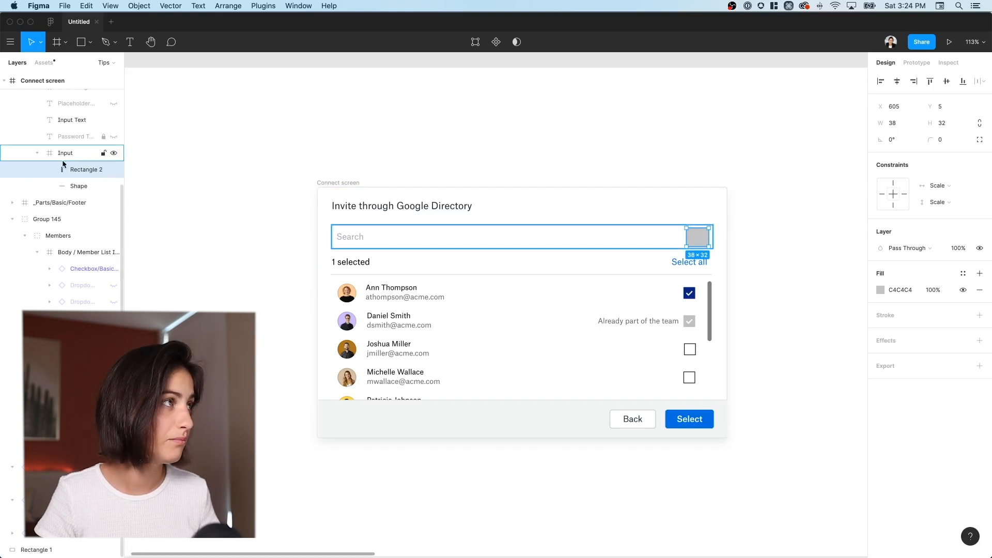
{"action": "left_click", "coordinate": [65, 153]}
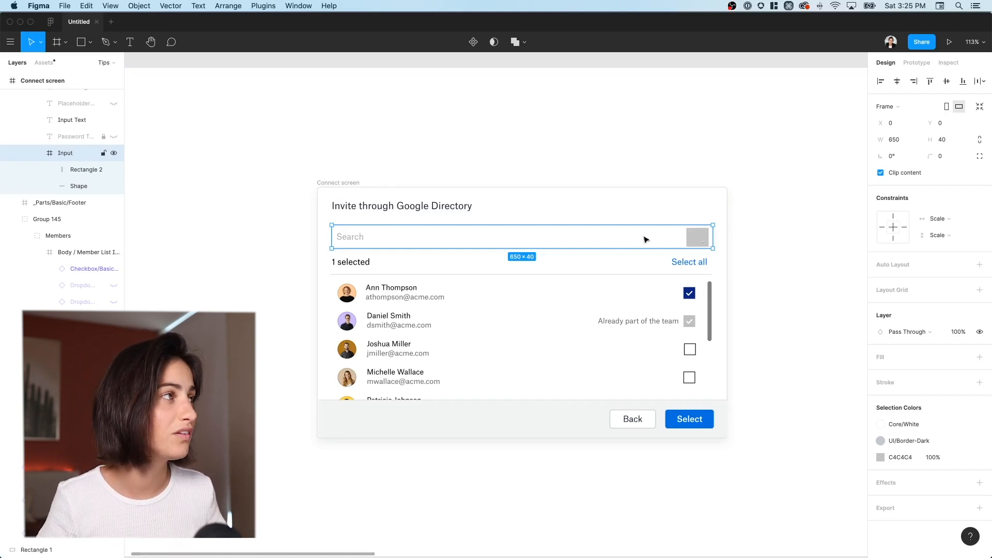
{"action": "mouse_move", "coordinate": [283, 202]}
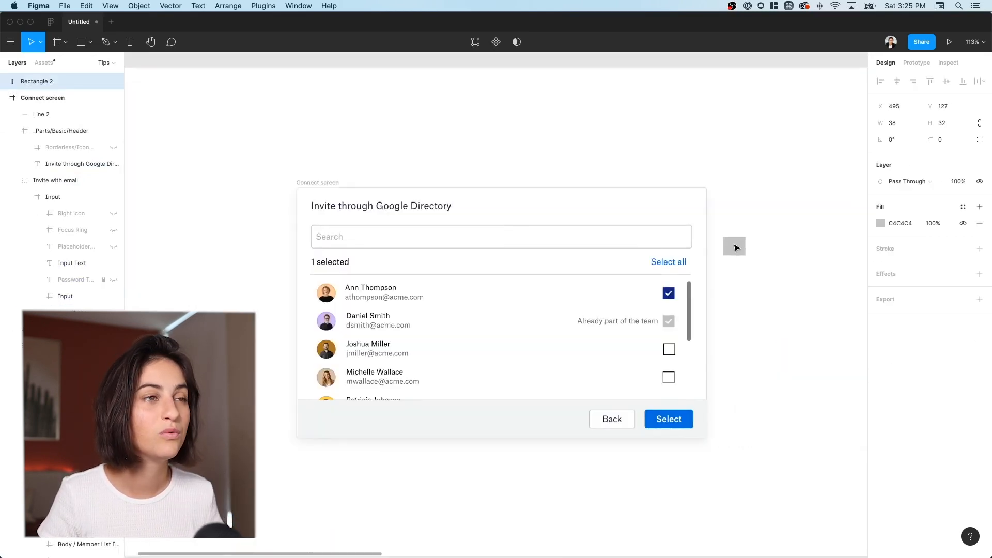
{"action": "left_click", "coordinate": [500, 235]}
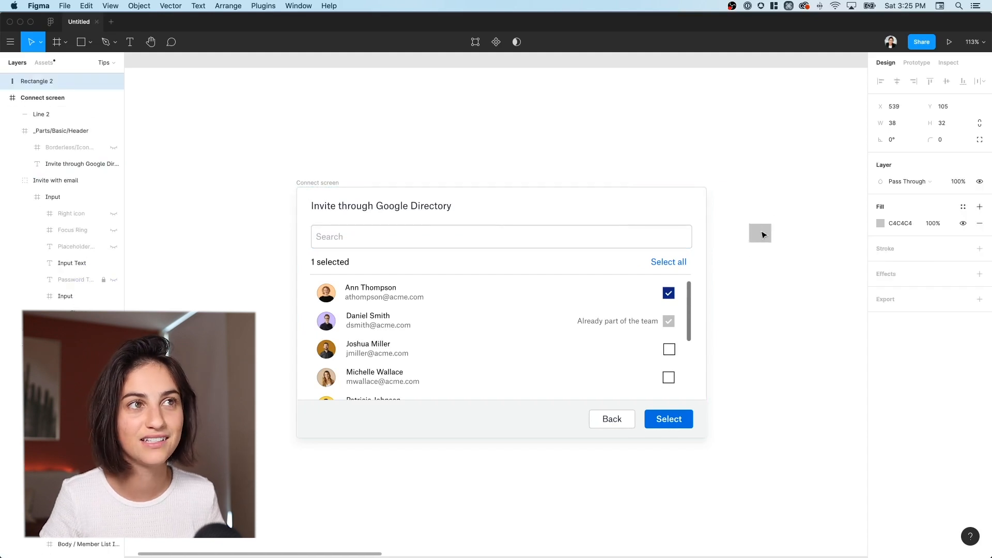
{"action": "key", "text": "cmd+z"}
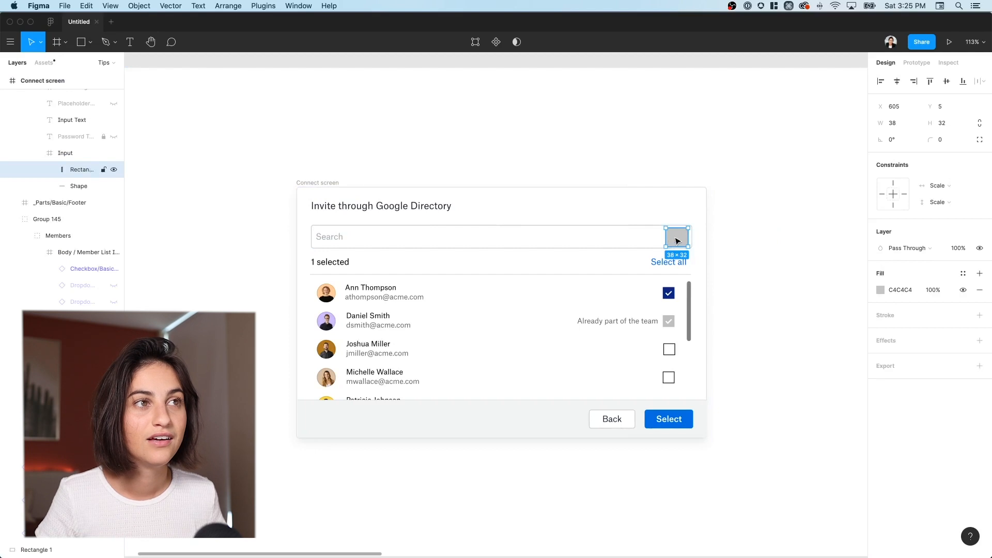
{"action": "key", "text": "space"}
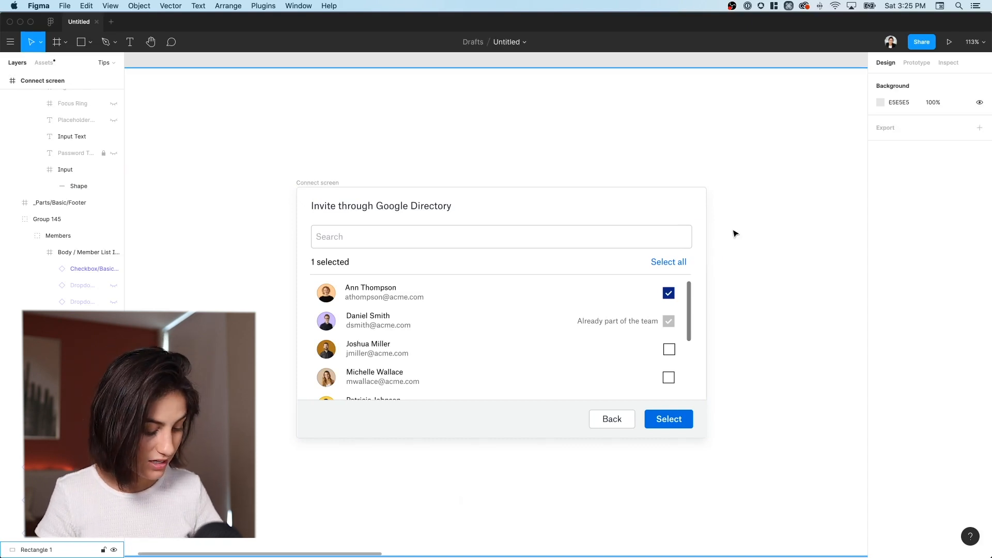
- Give Line 3 beside the dialog header a stroke weight of 5
{"action": "left_click", "coordinate": [78, 42]}
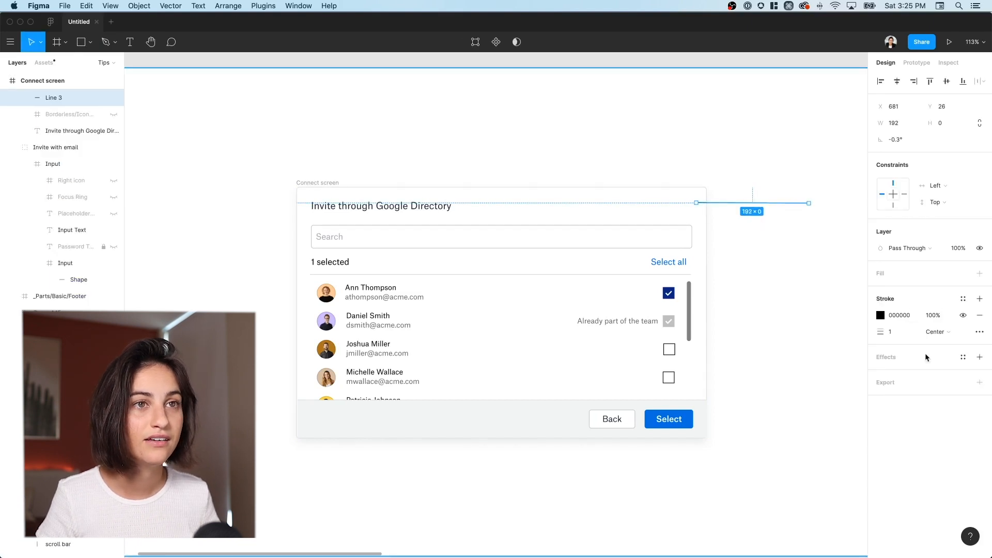
{"action": "left_click", "coordinate": [893, 332]}
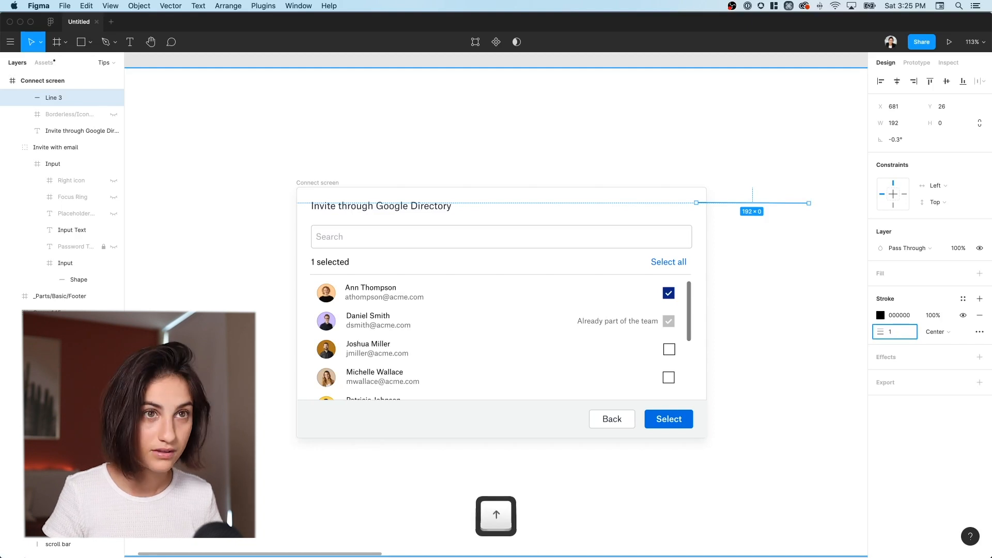
{"action": "type", "text": "5"}
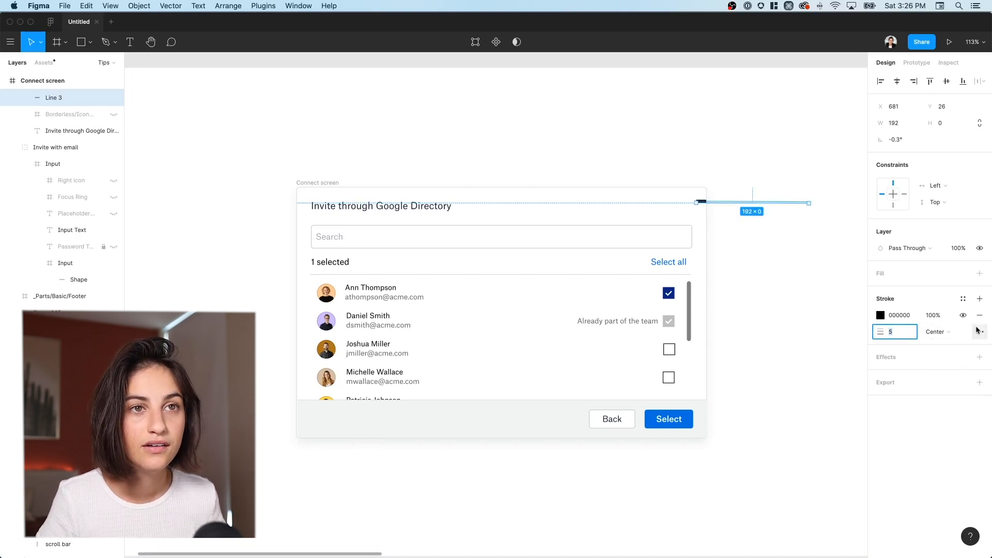
{"action": "left_click", "coordinate": [978, 332]}
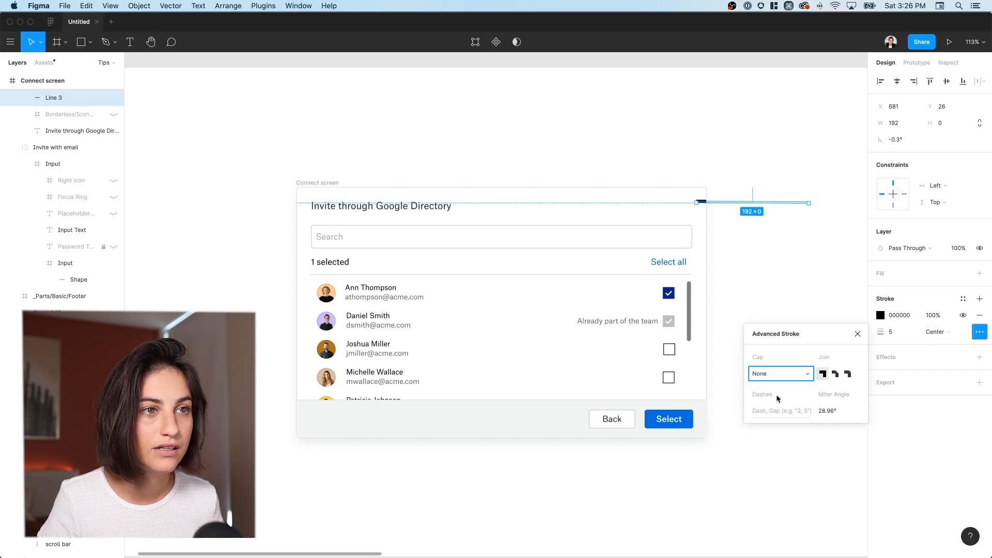
- Set the line's cap to Line Arrow, then remove the arrowhead from the start point so it points right
{"action": "left_click", "coordinate": [780, 373]}
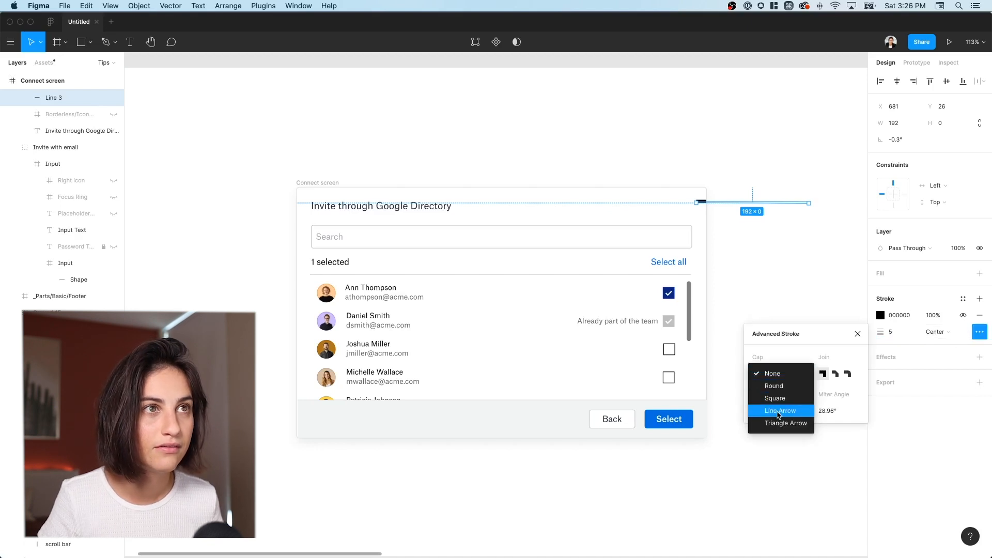
{"action": "left_click", "coordinate": [782, 411]}
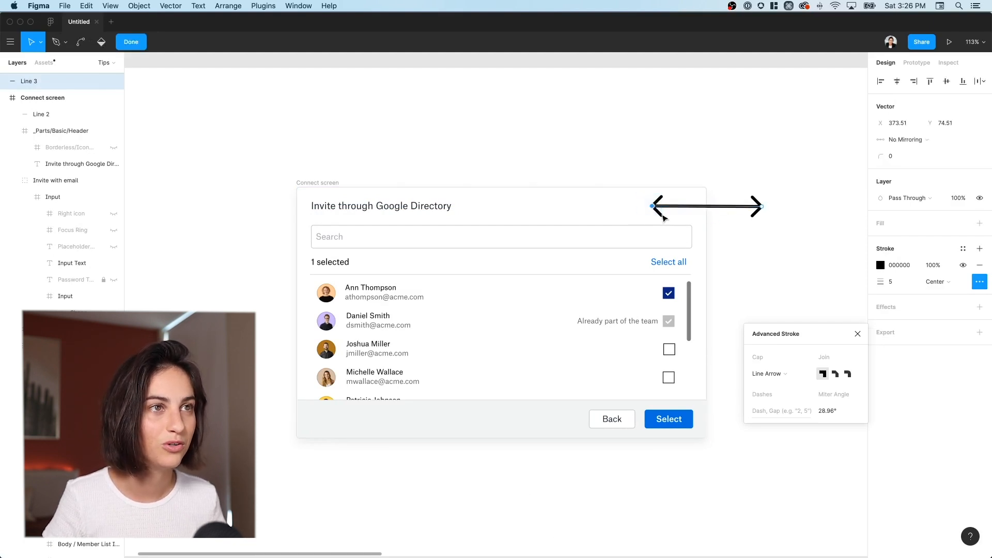
{"action": "left_click", "coordinate": [767, 373]}
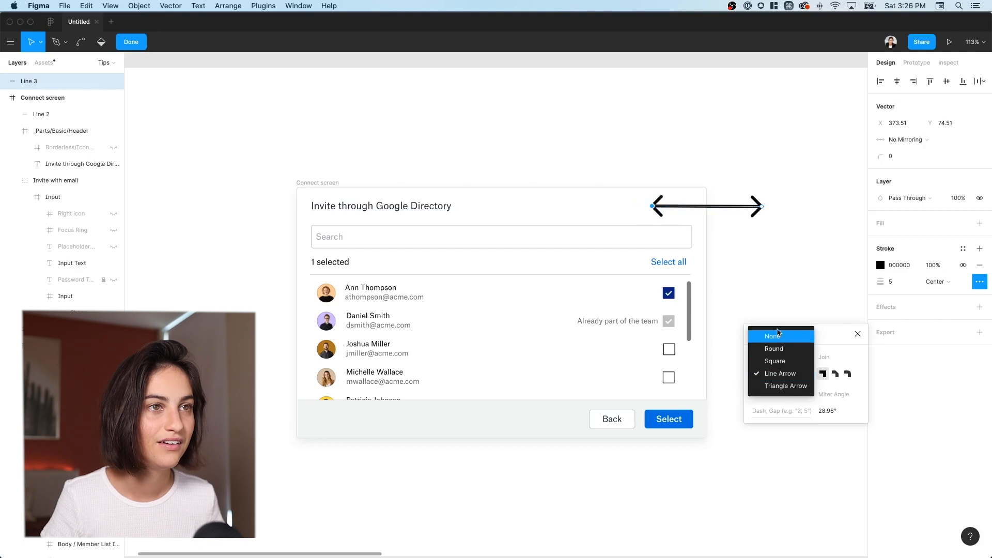
{"action": "left_click", "coordinate": [773, 336]}
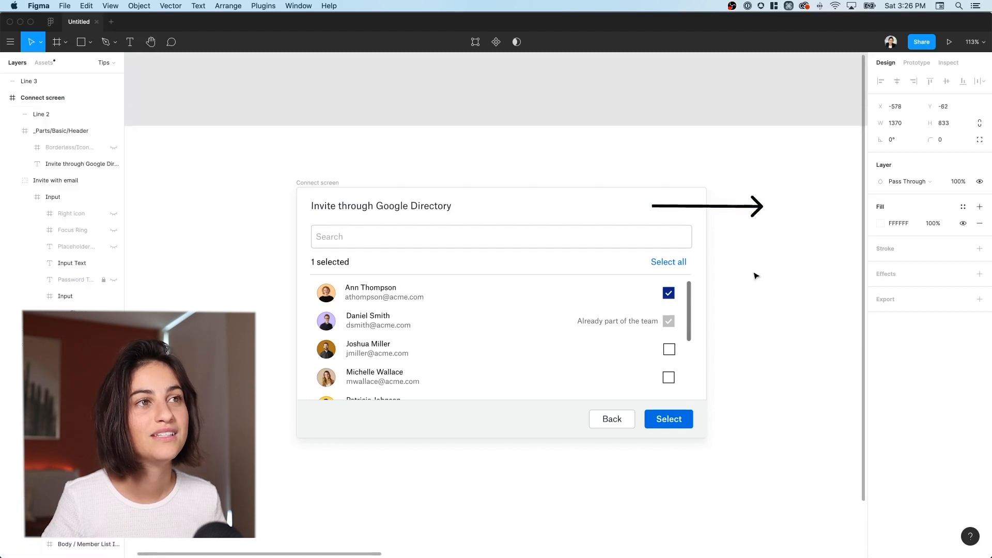
- Delete the arrow, drag a grey test rectangle into the Connect screen frame, and delete it too
{"action": "key", "text": "cmd+z"}
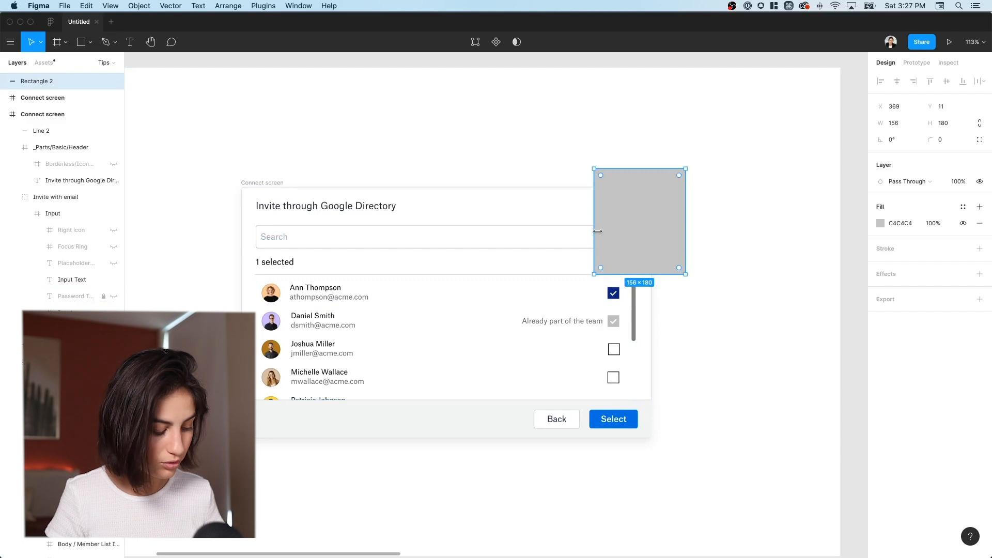
{"action": "key", "text": "cmd+["}
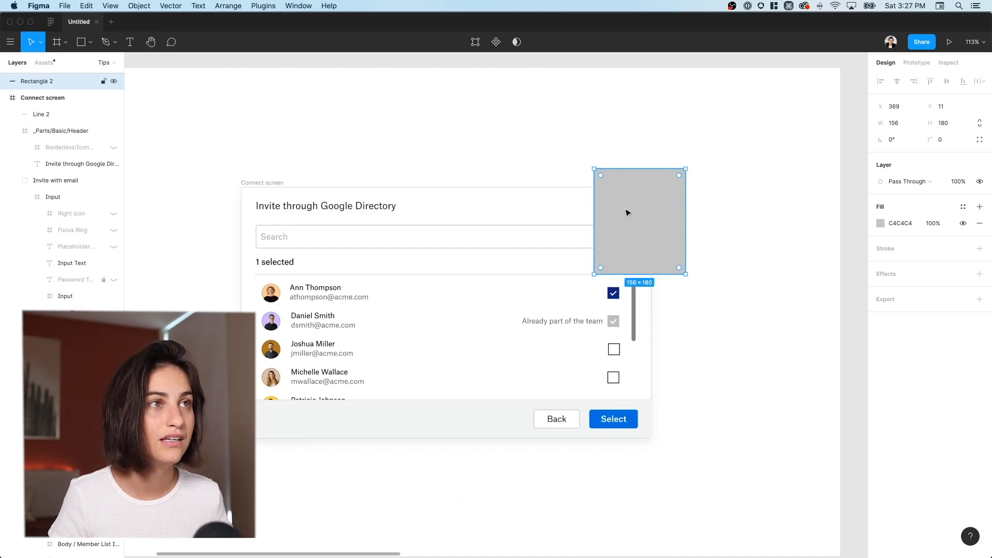
{"action": "left_click_drag", "start_coordinate": [639, 220], "coordinate": [570, 252]}
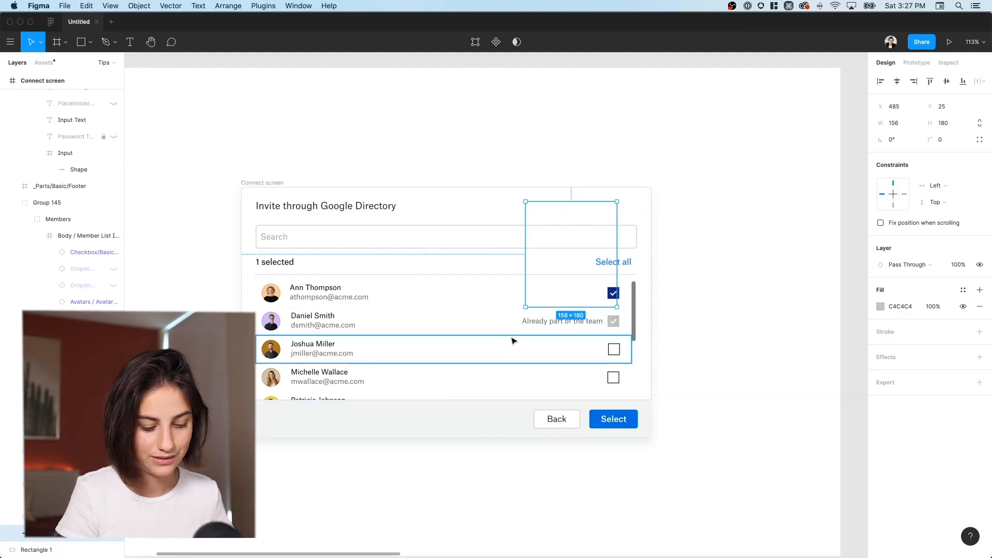
{"action": "key", "text": "cmd+]"}
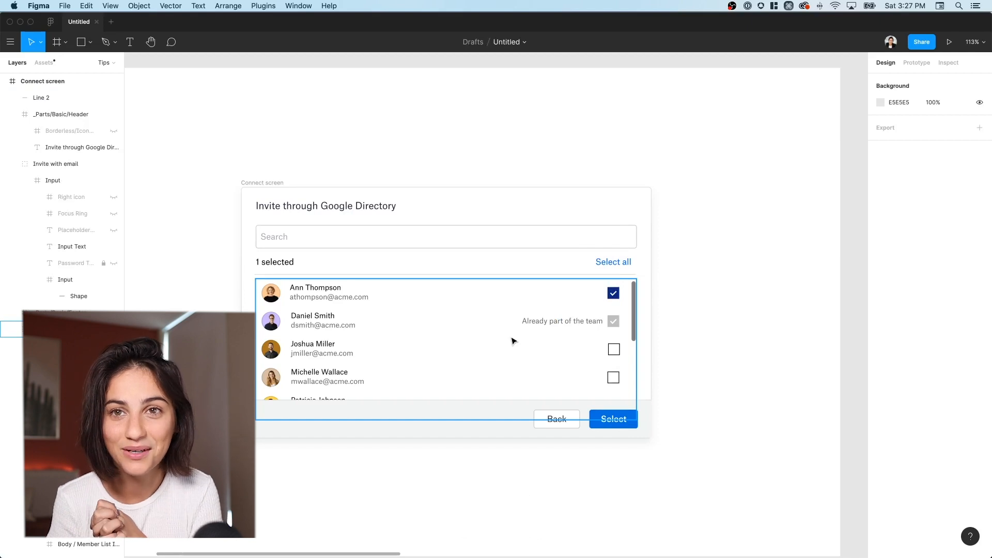
{"action": "mouse_move", "coordinate": [472, 298]}
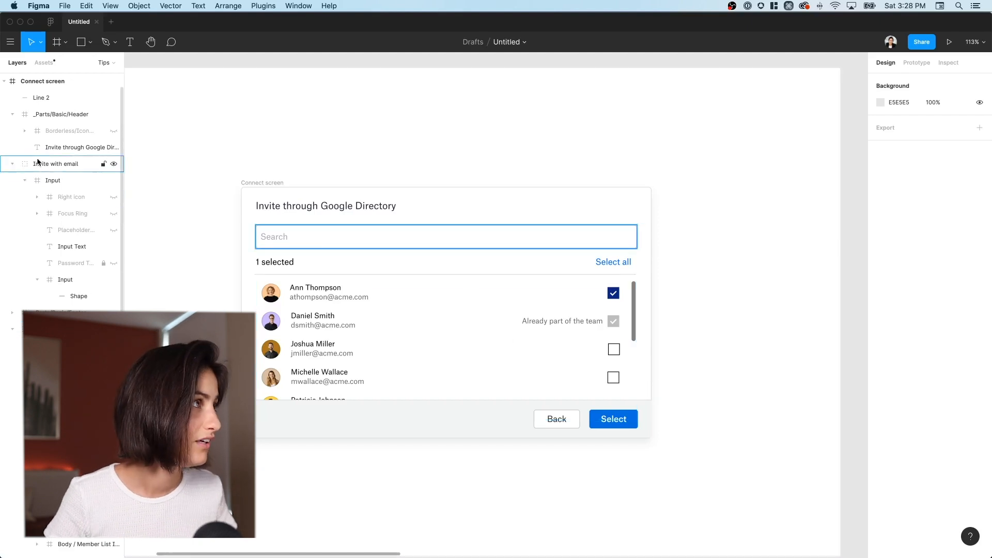
- Give the Group 145 members-list layer a new name in the Layers panel
{"action": "left_click", "coordinate": [55, 163]}
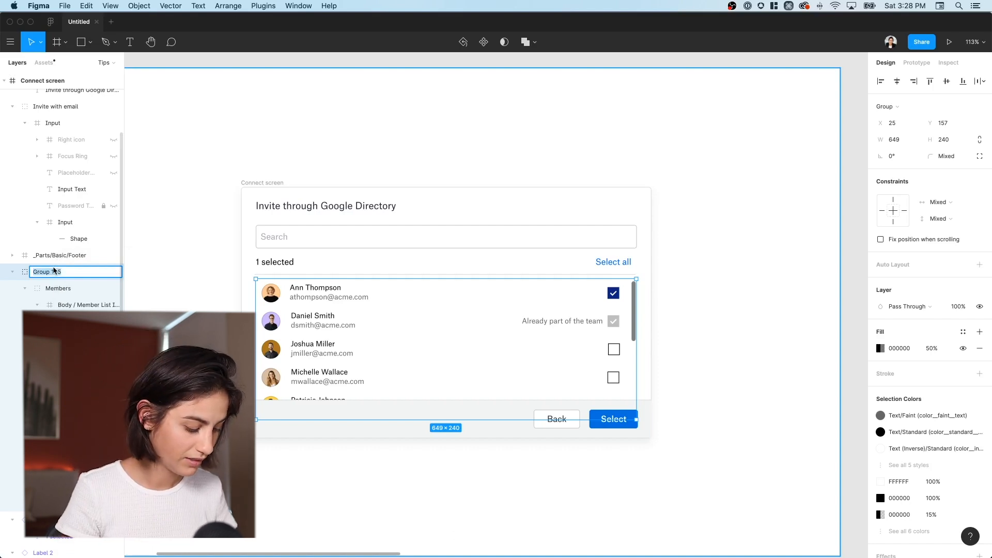
{"action": "key", "text": "backspace"}
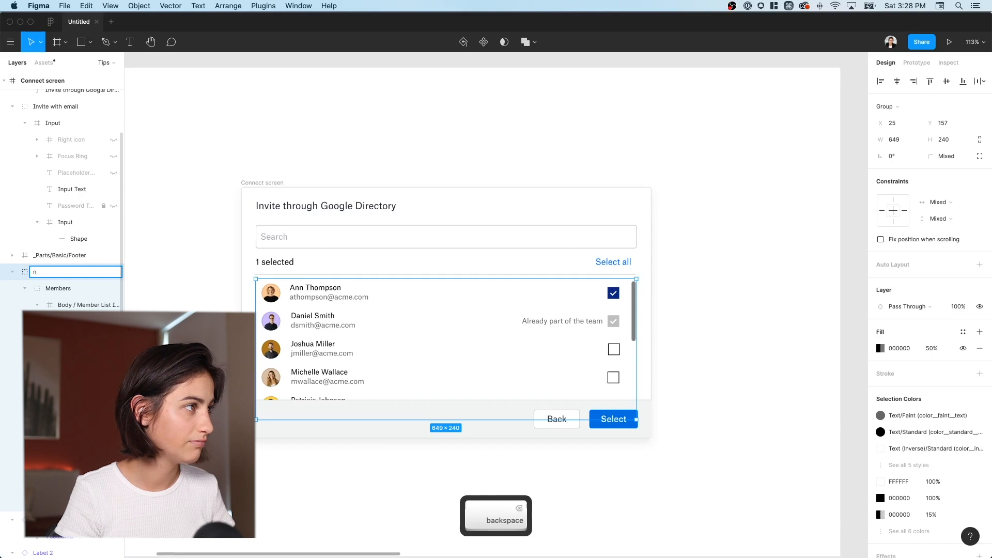
{"action": "key", "text": "Return"}
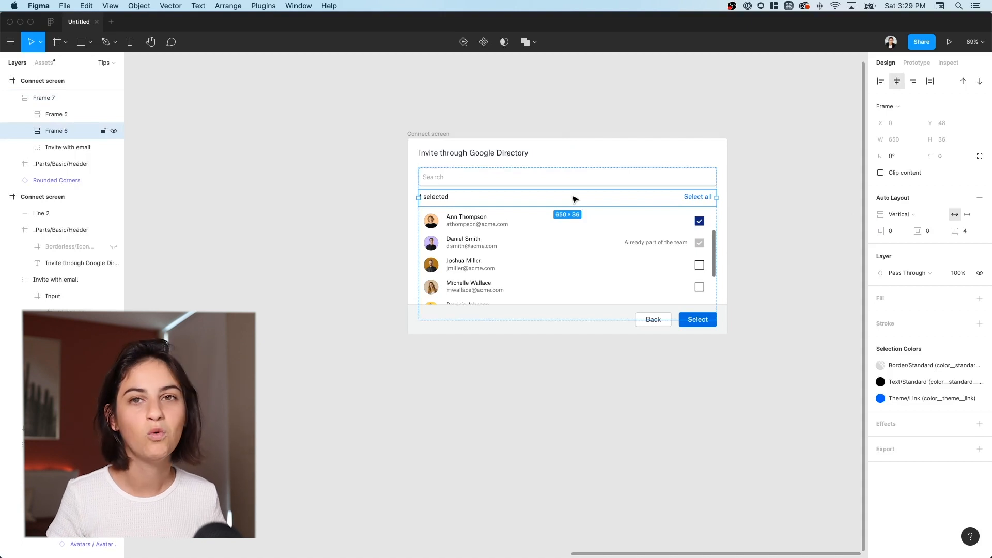
- Duplicate the label into Frame 1, align it left and retype its text as 'Whate'
{"action": "key", "text": "cmd+d"}
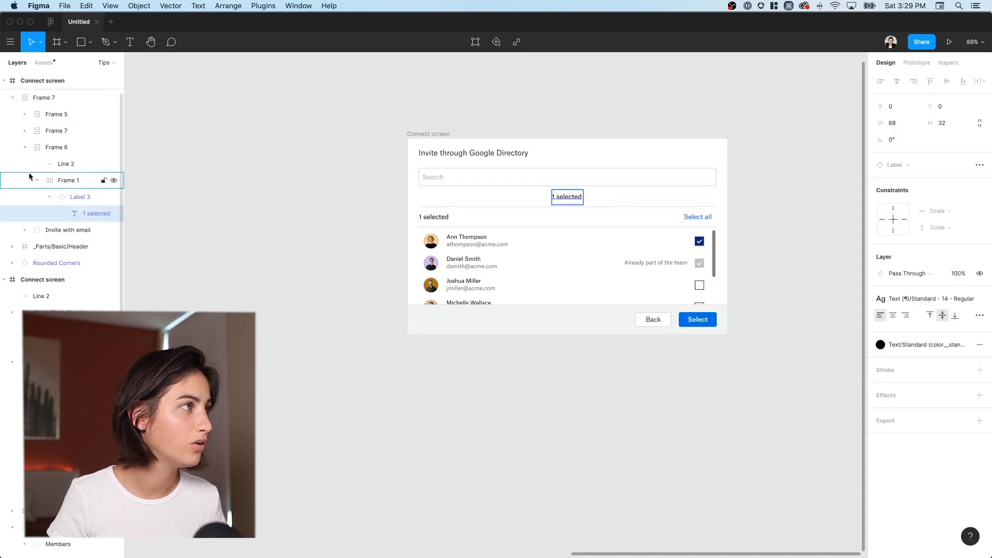
{"action": "left_click", "coordinate": [69, 180]}
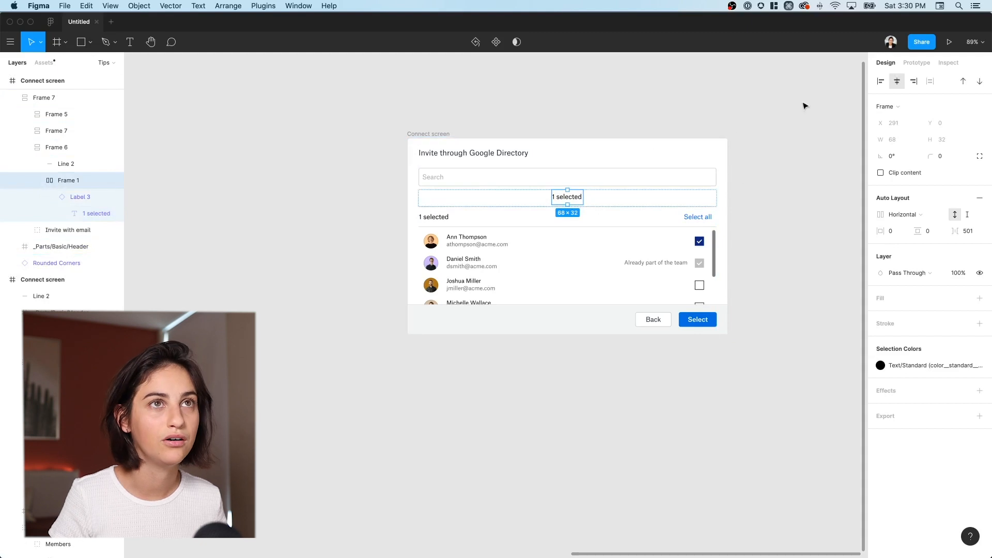
{"action": "left_click", "coordinate": [880, 81]}
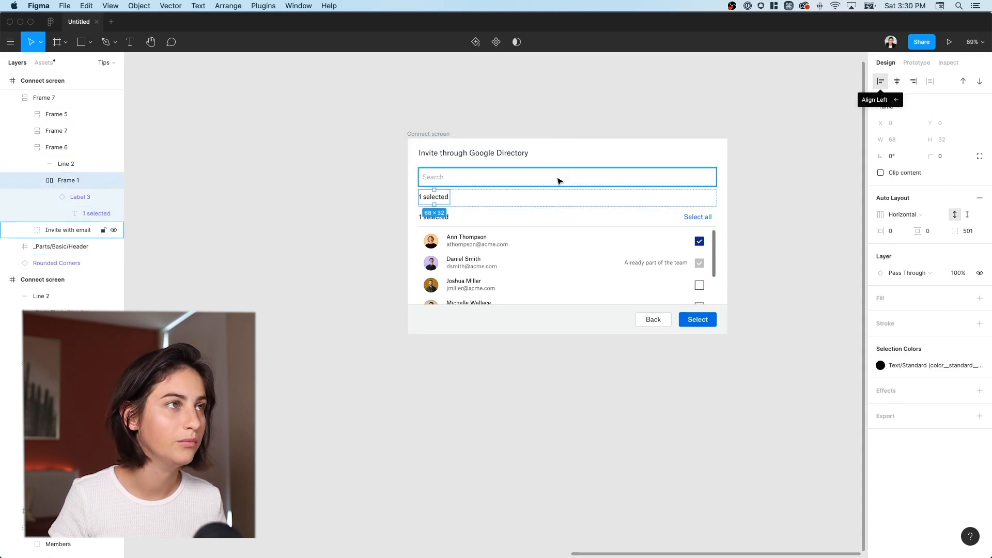
{"action": "left_click", "coordinate": [434, 196]}
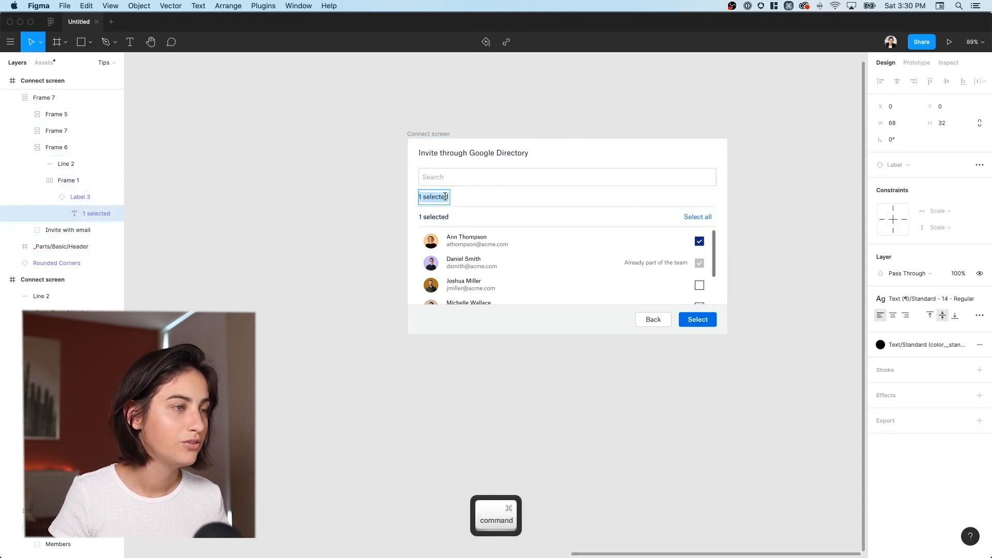
{"action": "type", "text": "Whate"}
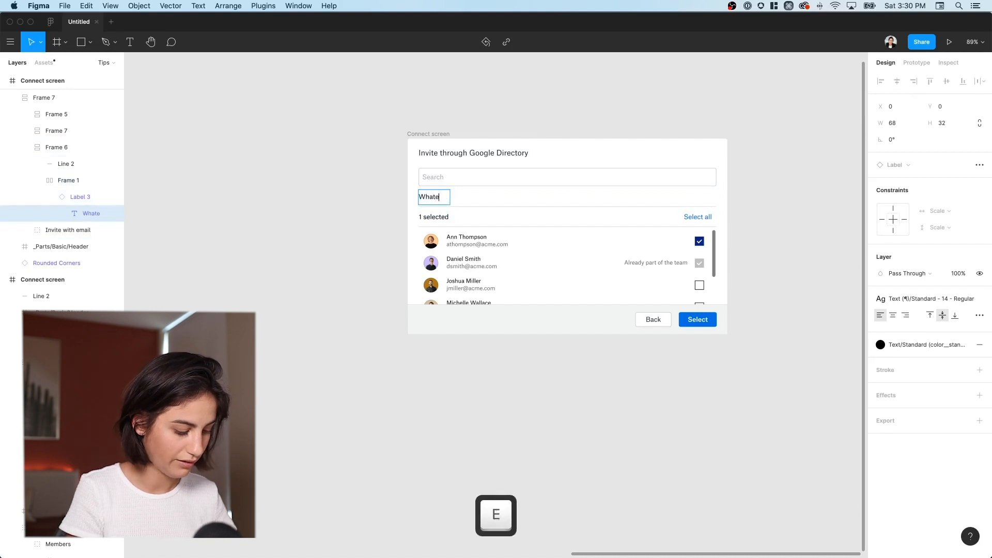